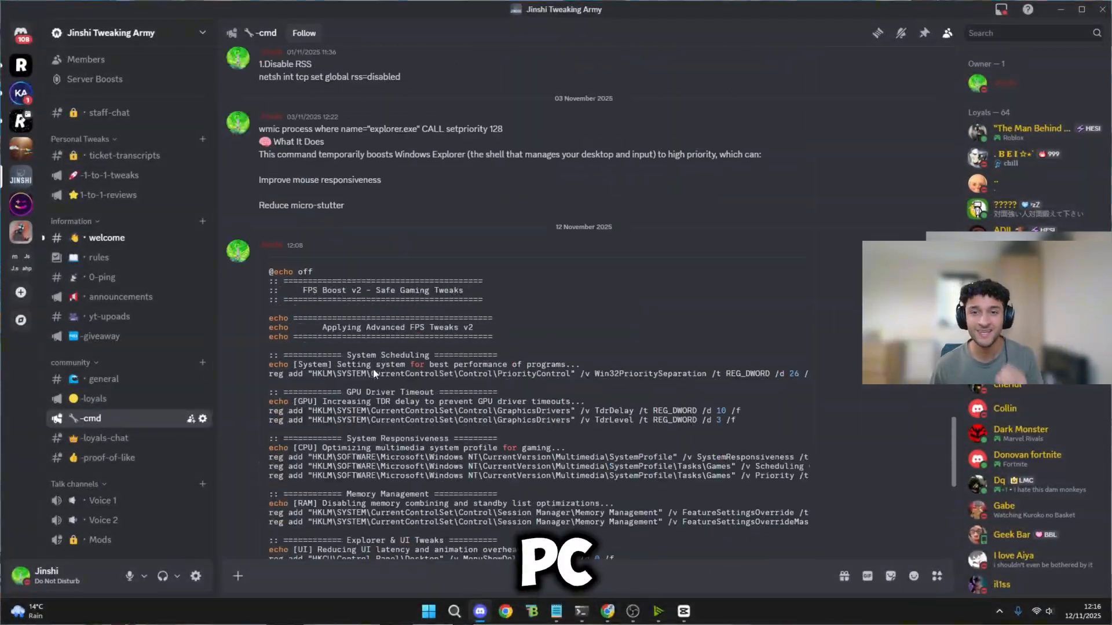
Bring Discord back to the cmd channel and collapse the FPS Boost v2 script block.
scroll("down", 3)
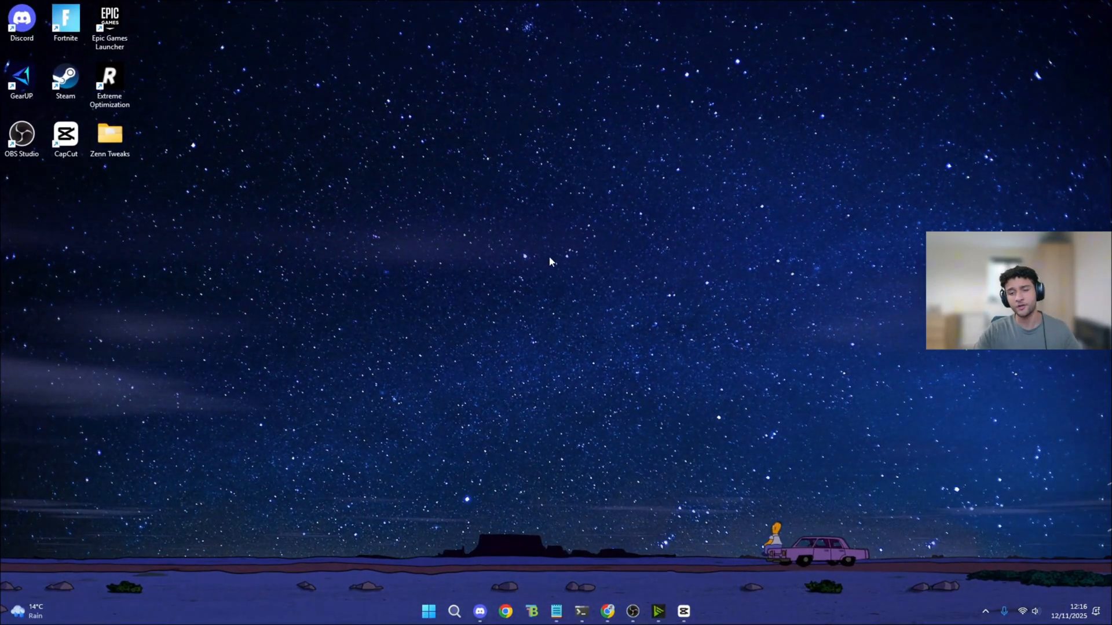
mouse_move(454, 193)
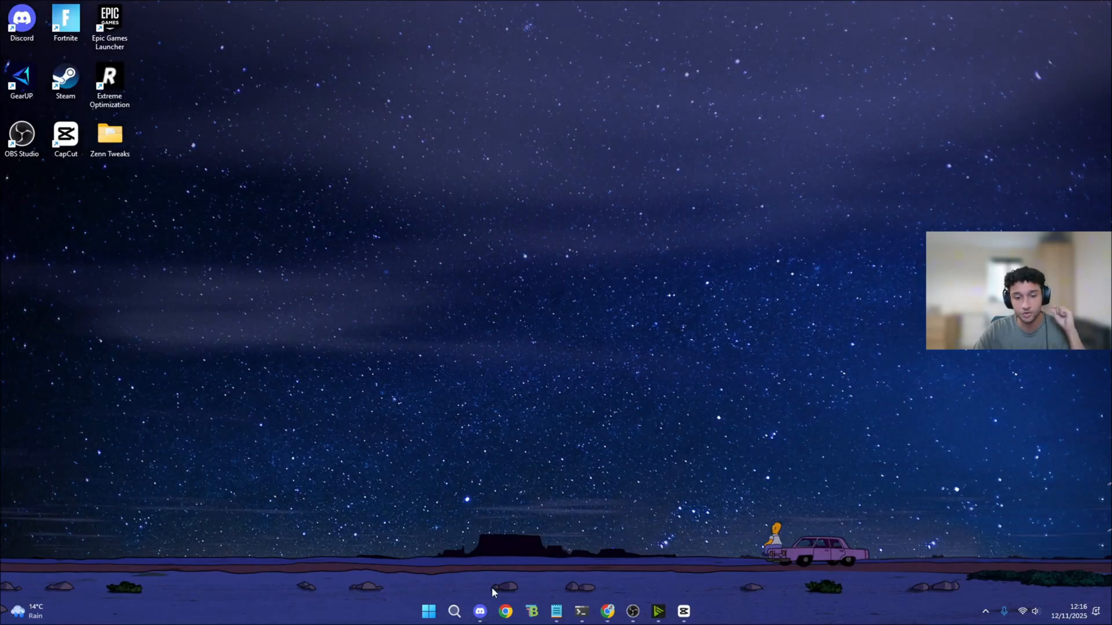
left_click(480, 610)
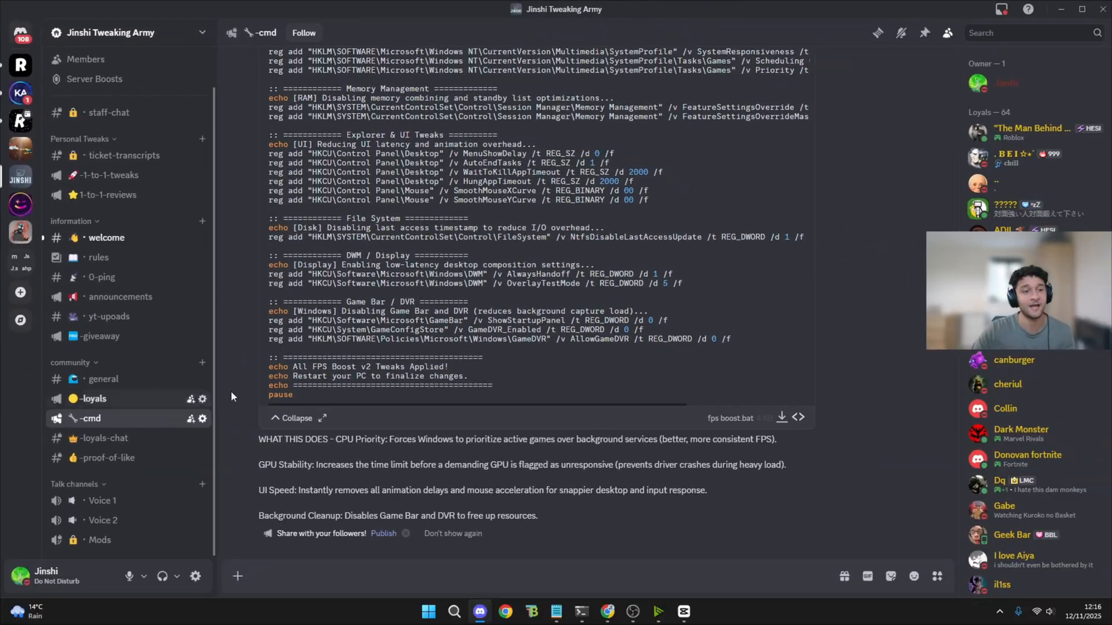
scroll("up", 3)
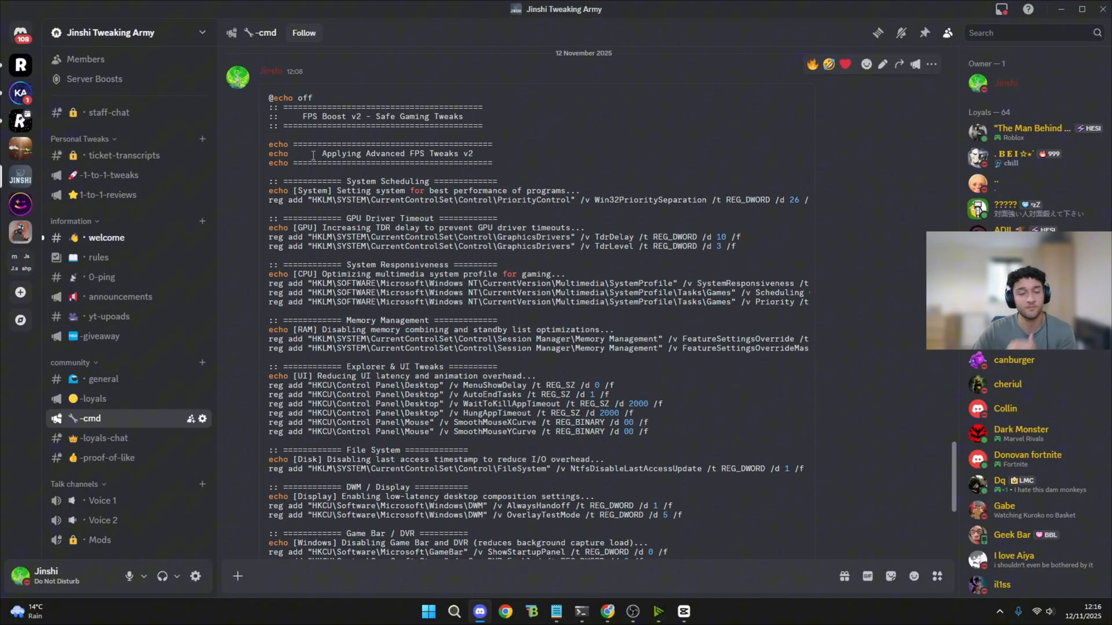
scroll("down", 3)
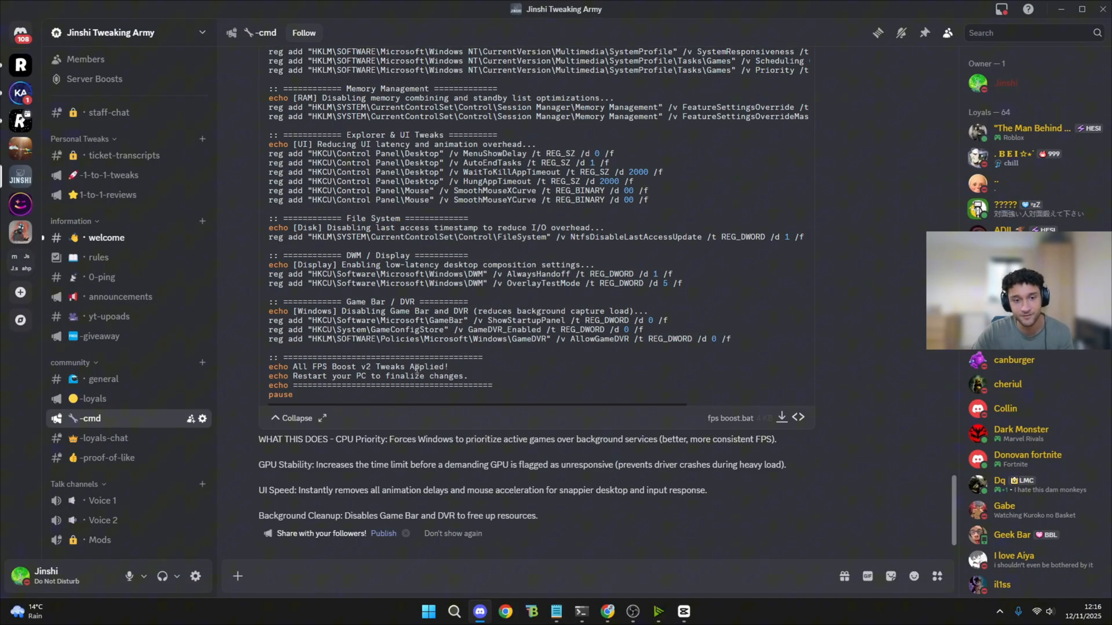
left_click(296, 417)
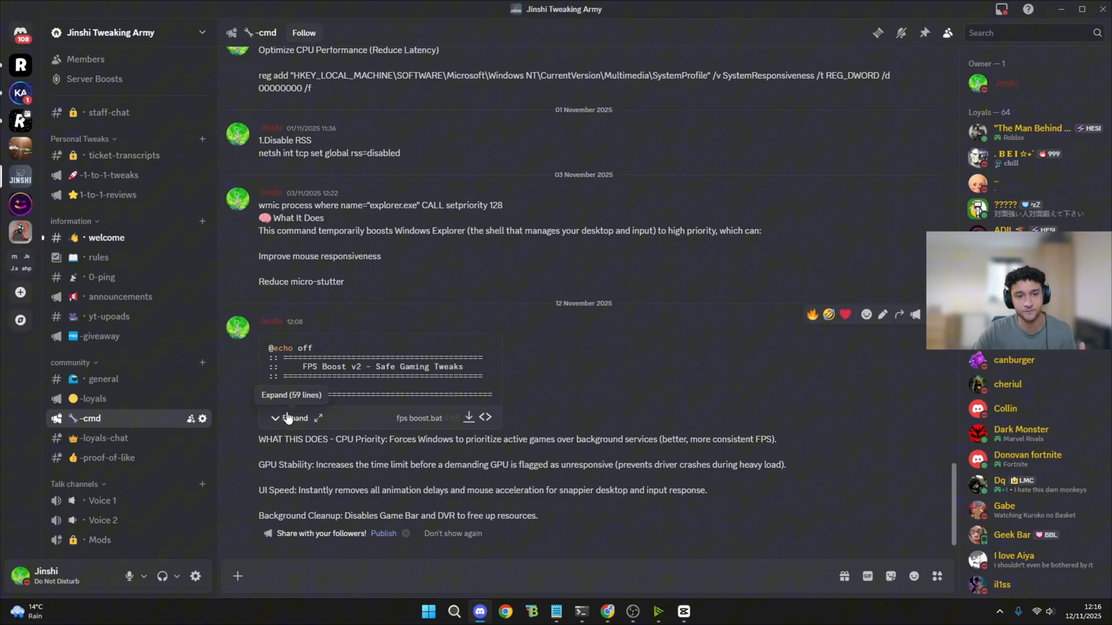
left_click(291, 395)
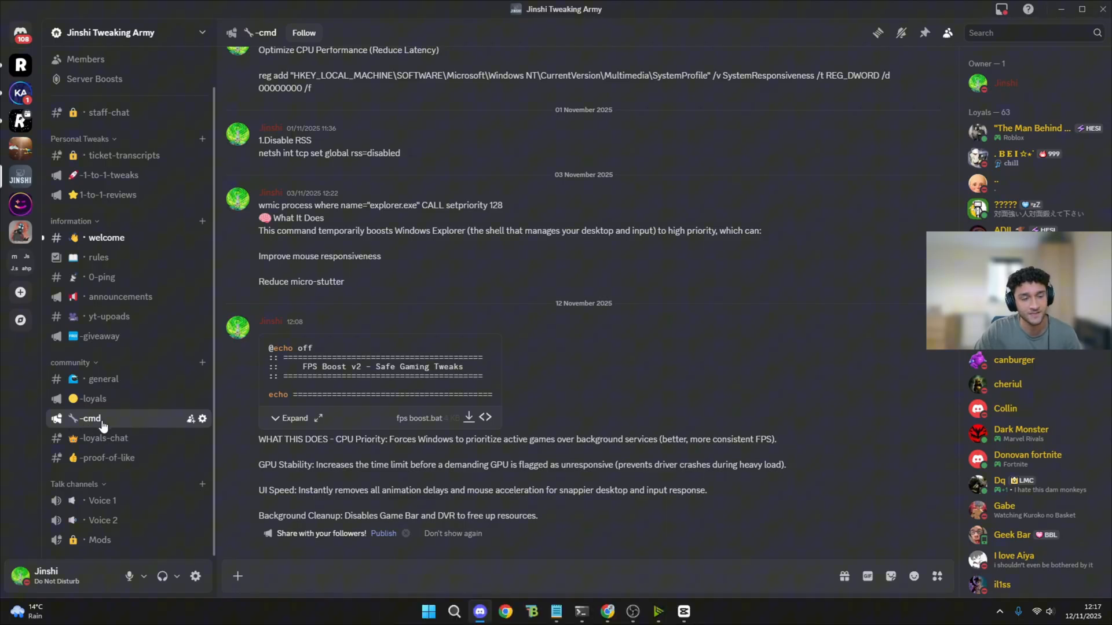
mouse_move(92, 398)
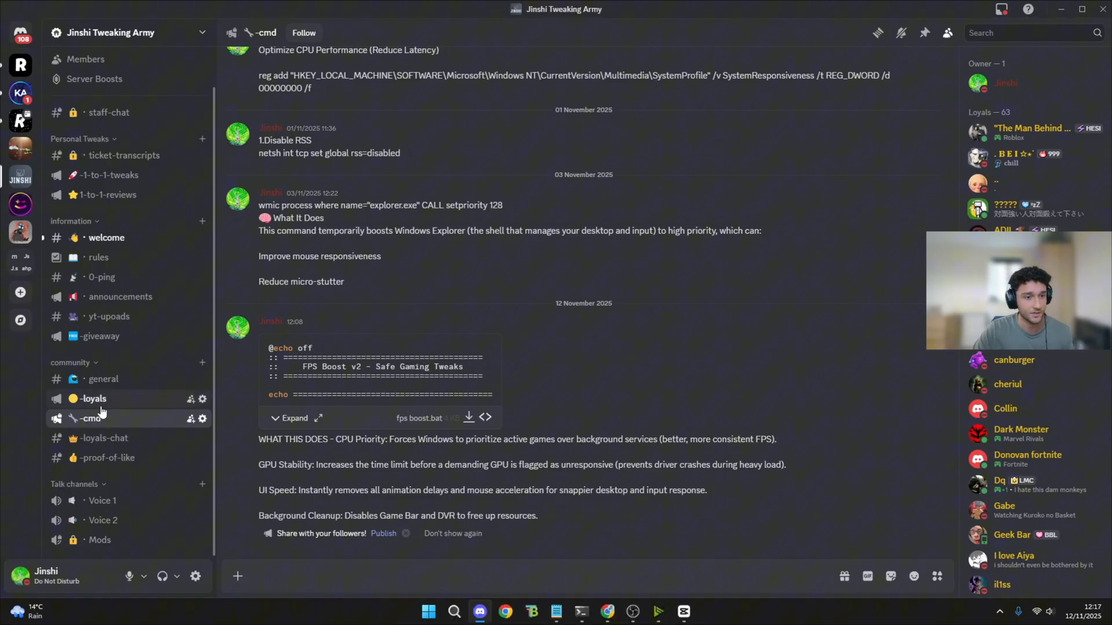
left_click(91, 399)
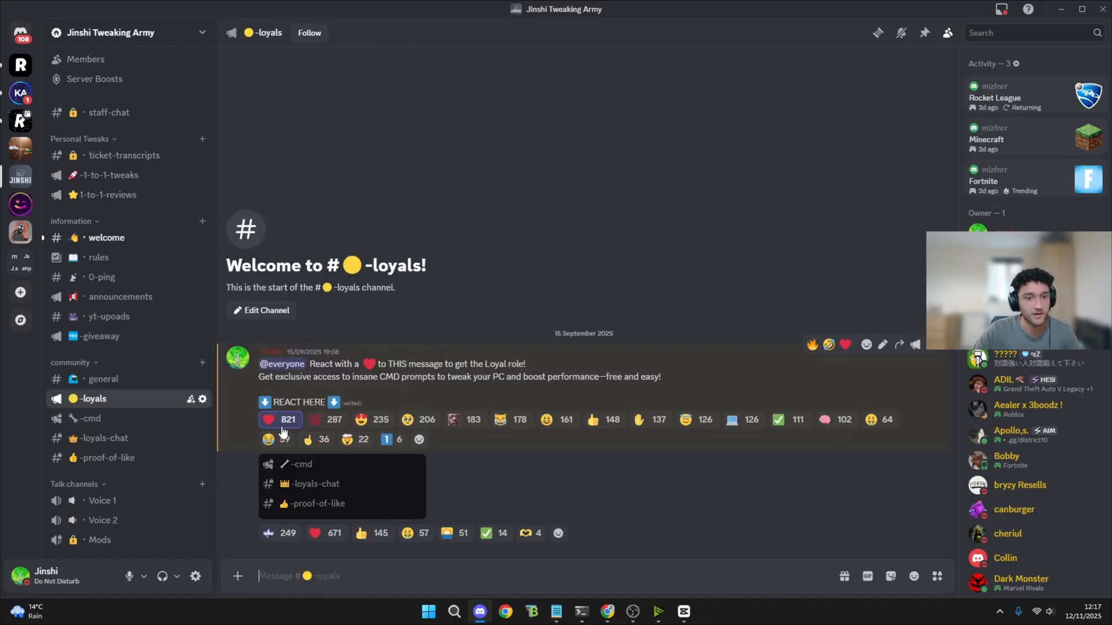
mouse_move(268, 419)
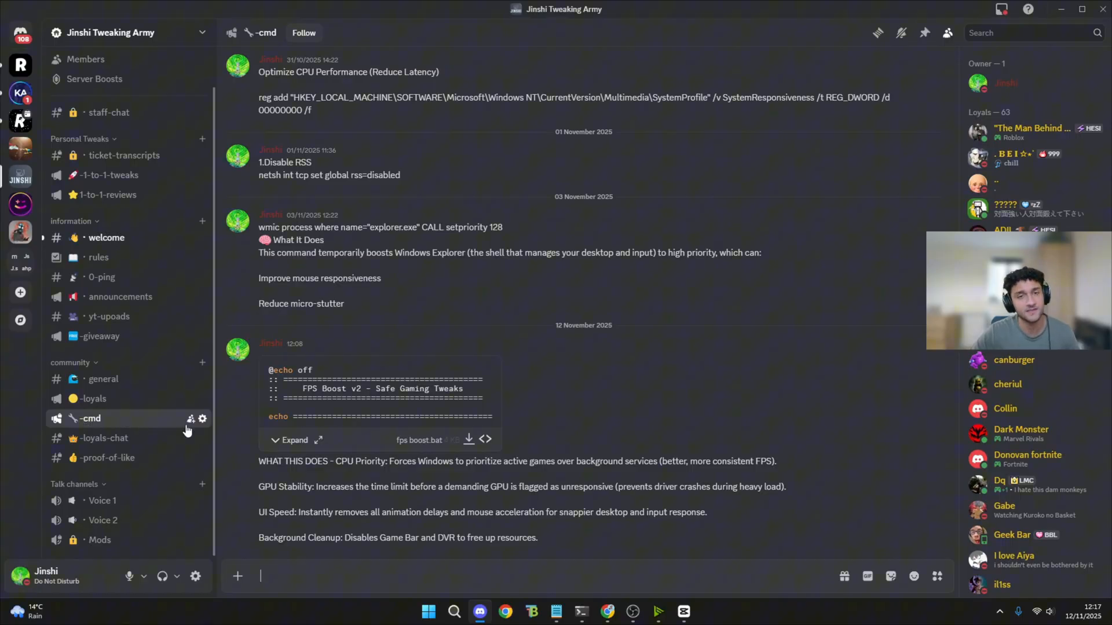
Expand the full FPS Boost v2 script in the cmd channel, then collapse it again.
scroll("up", 3)
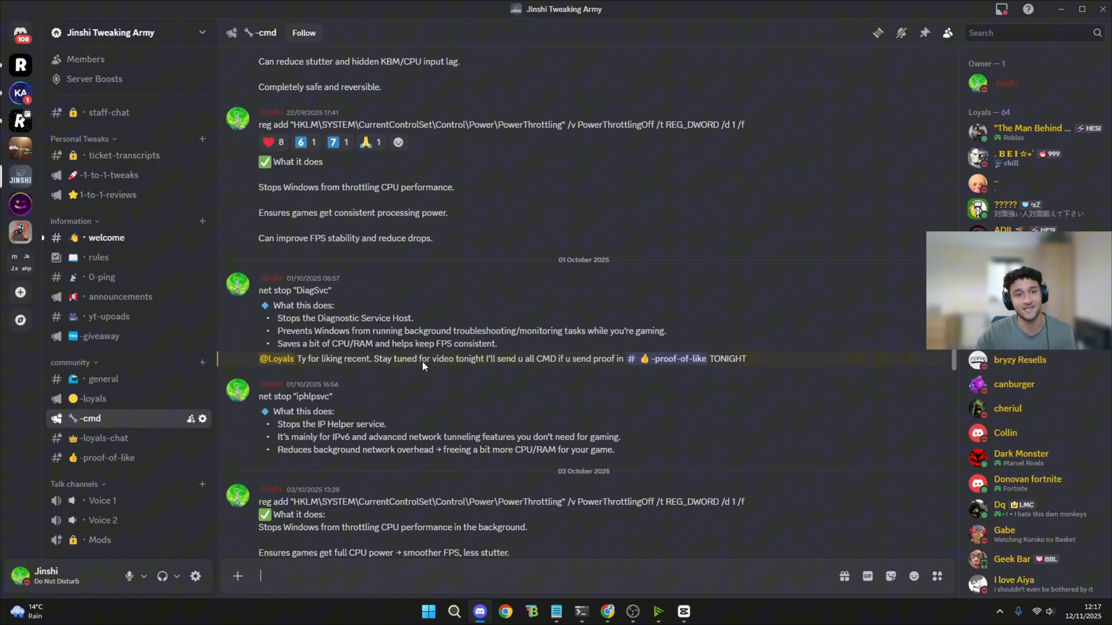
scroll("down", 3)
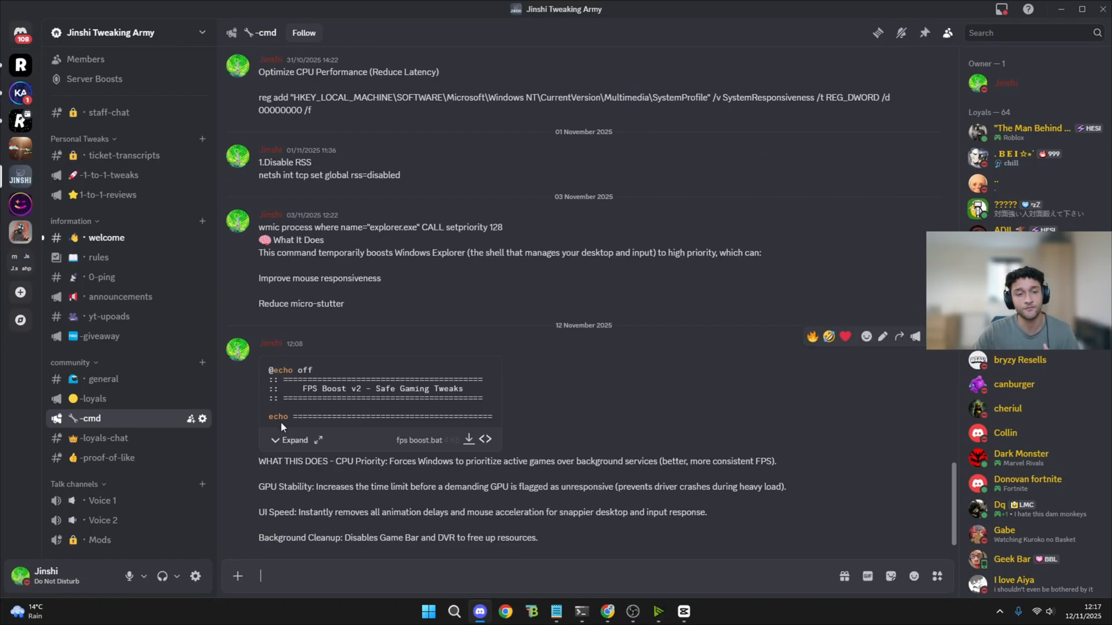
mouse_move(285, 452)
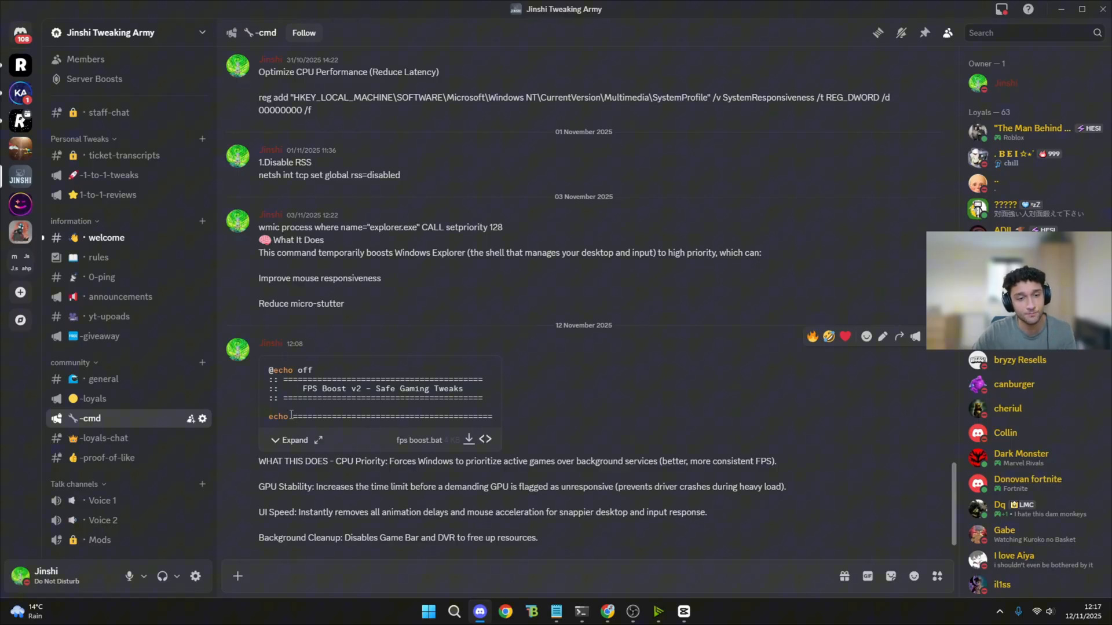
left_click(290, 440)
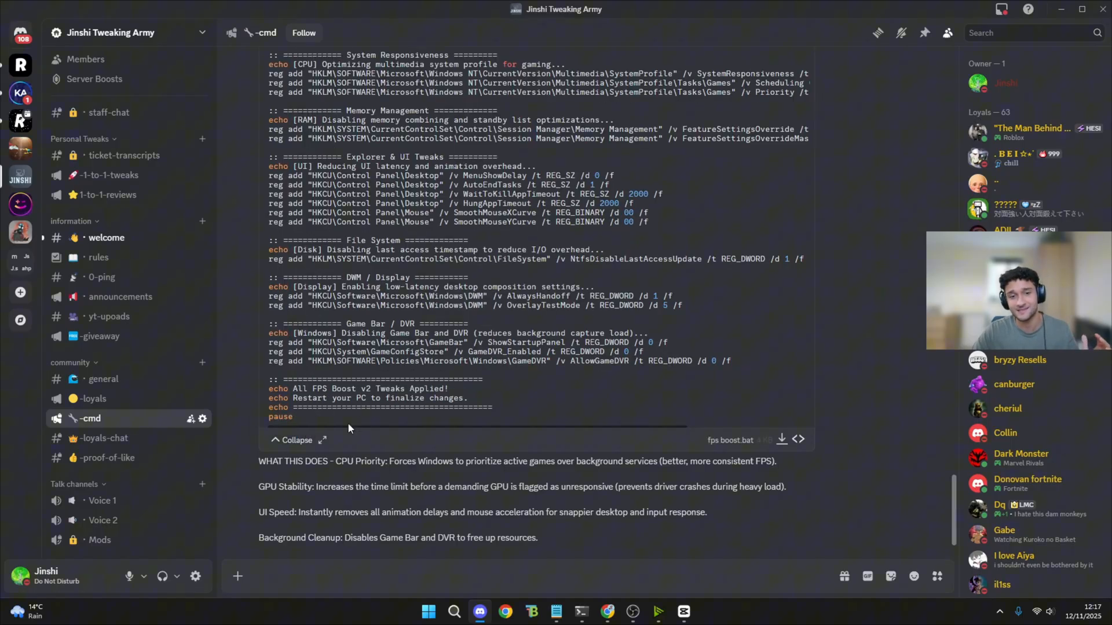
scroll("up", 3)
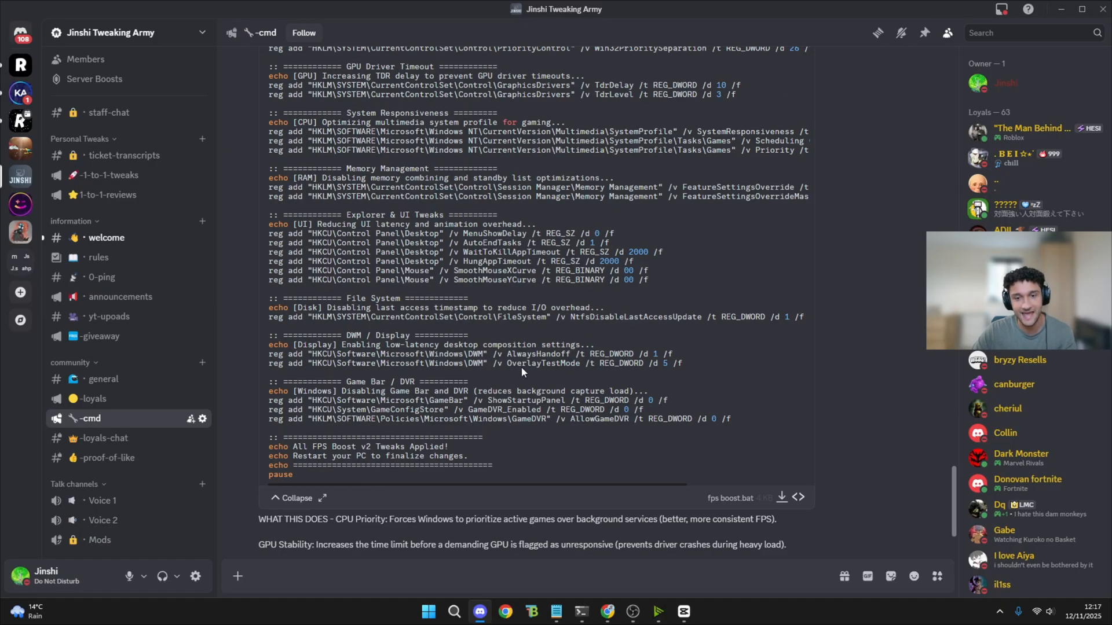
left_click(321, 498)
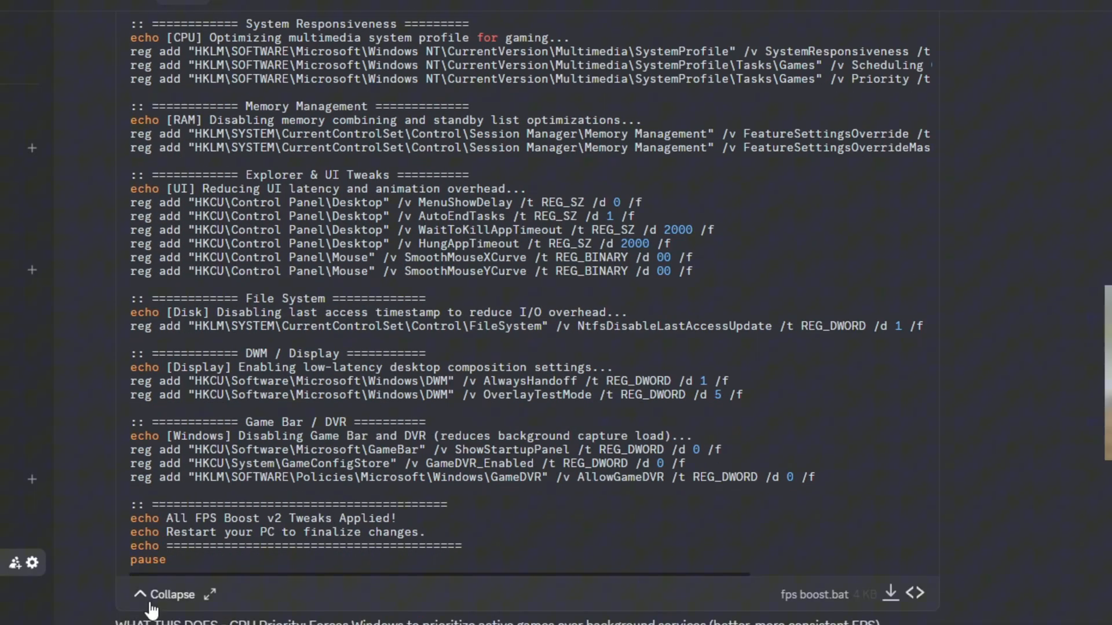
left_click(171, 594)
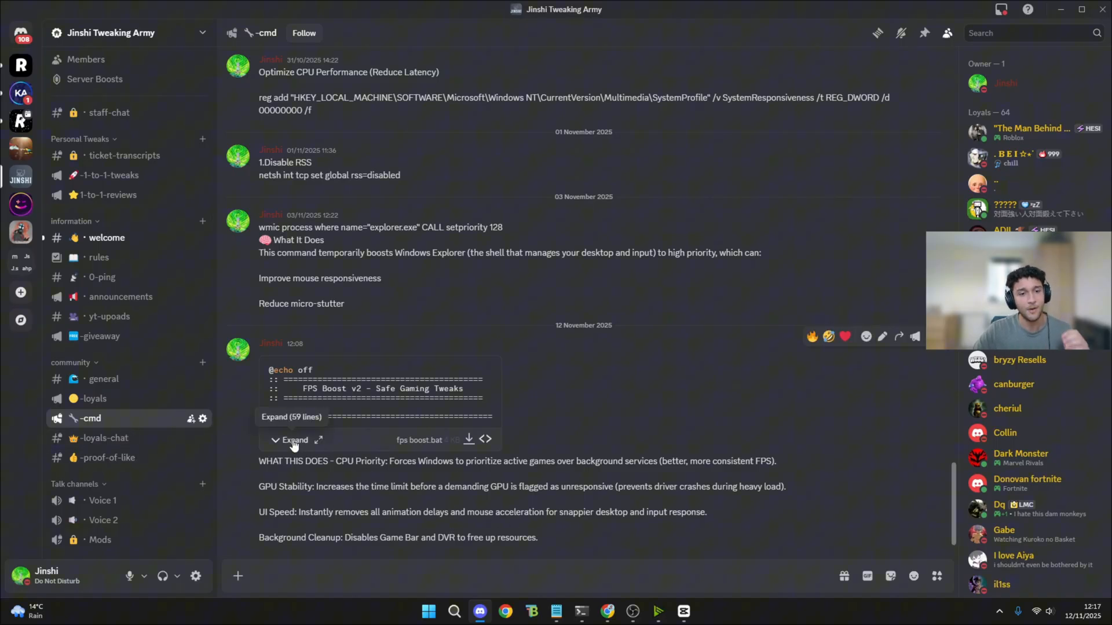
Return to Discord, re-expand and collapse the script, and download fps boost.bat.
left_click(453, 611)
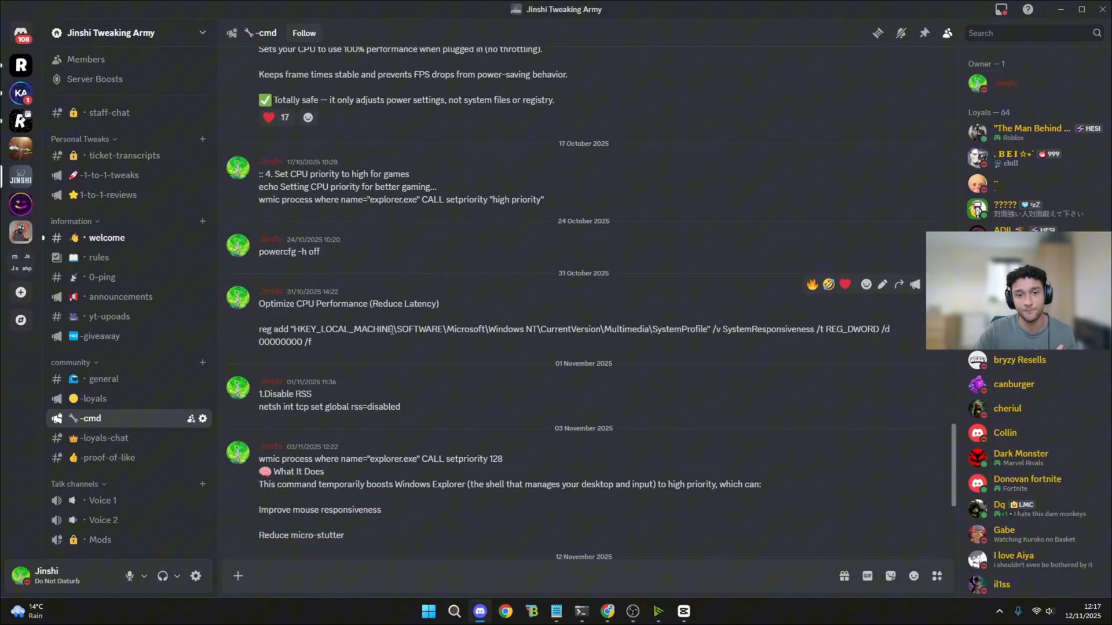
scroll("down", 3)
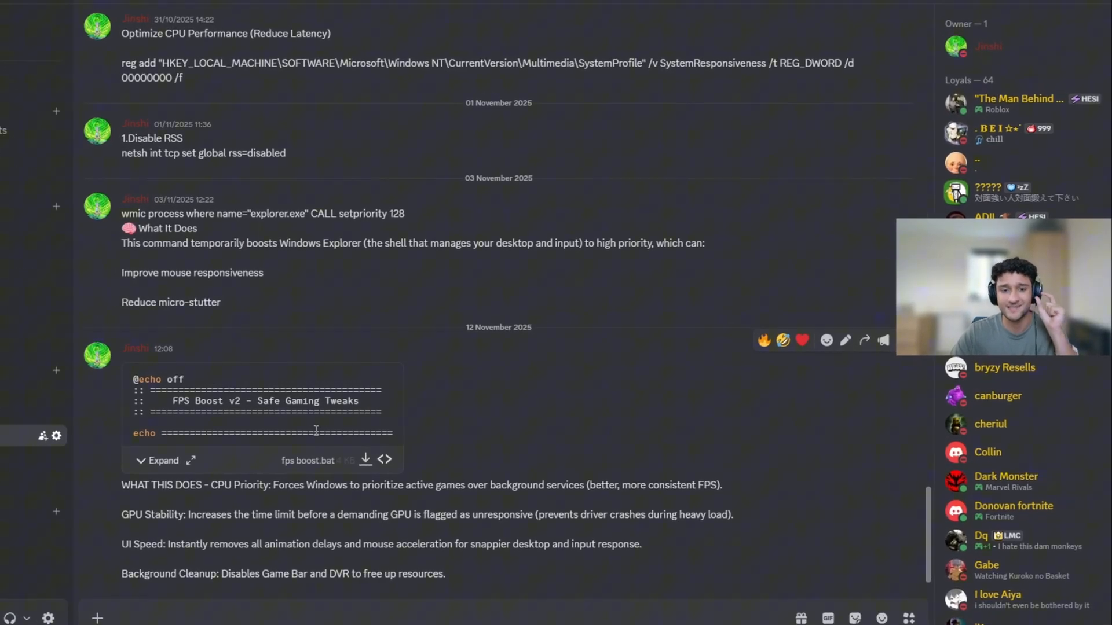
left_click(162, 461)
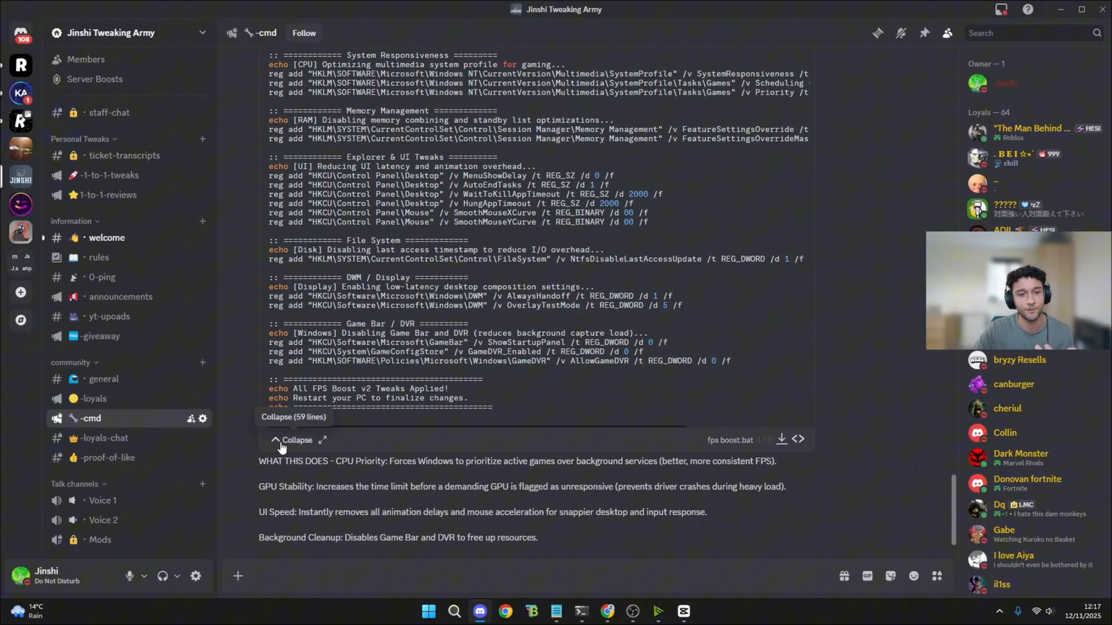
left_click(296, 440)
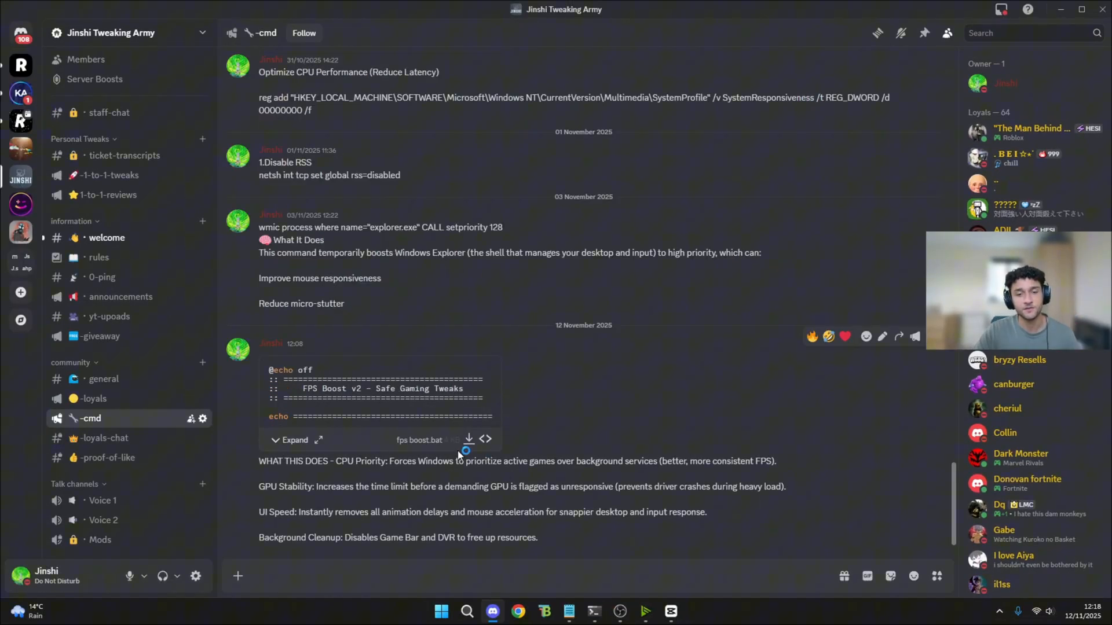
mouse_move(469, 439)
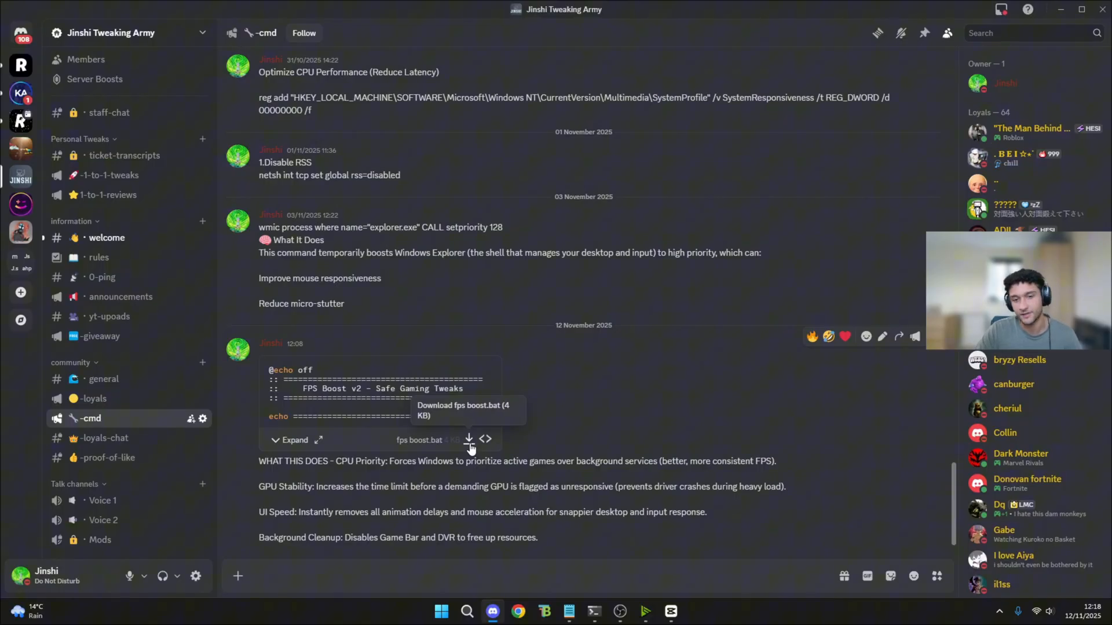
left_click(468, 439)
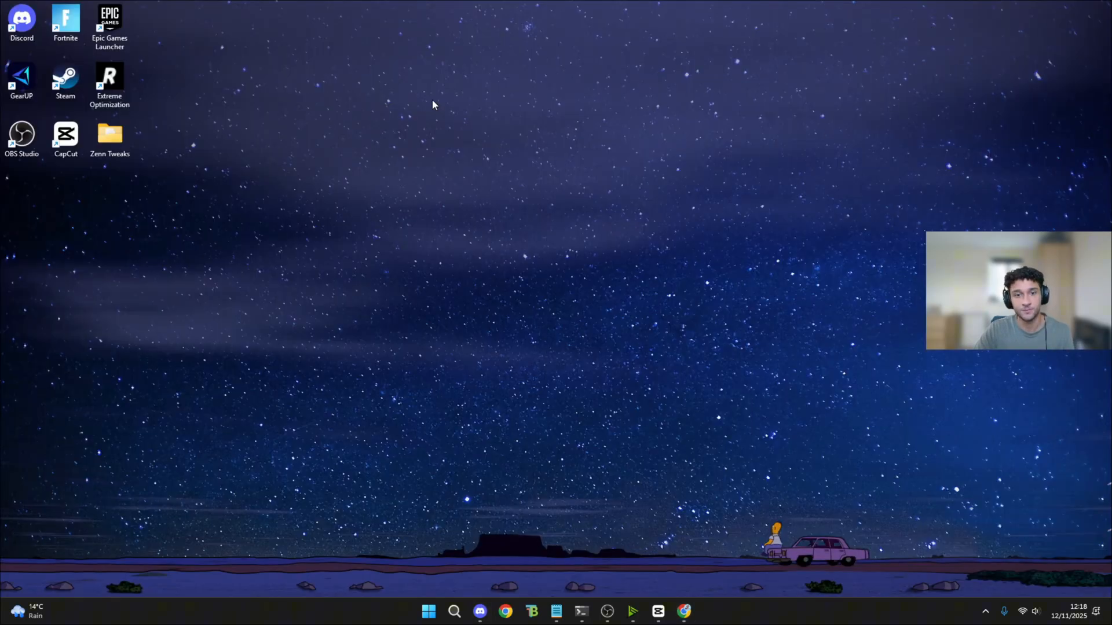
Open File Explorer at Downloads, showing the downloaded fps boost batch files.
left_click(454, 611)
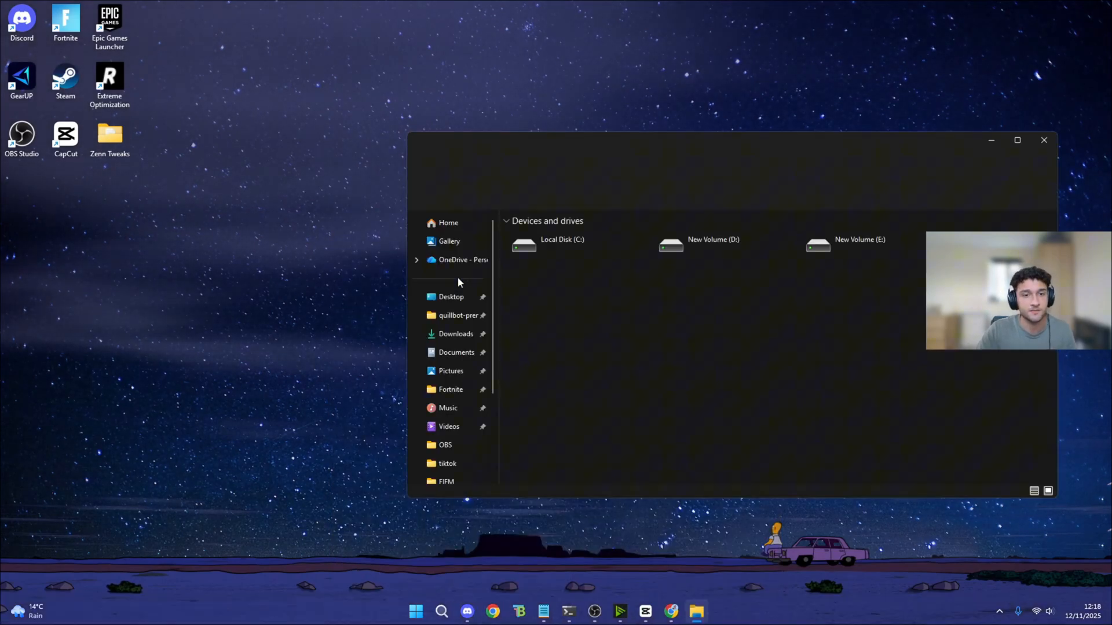
left_click(455, 334)
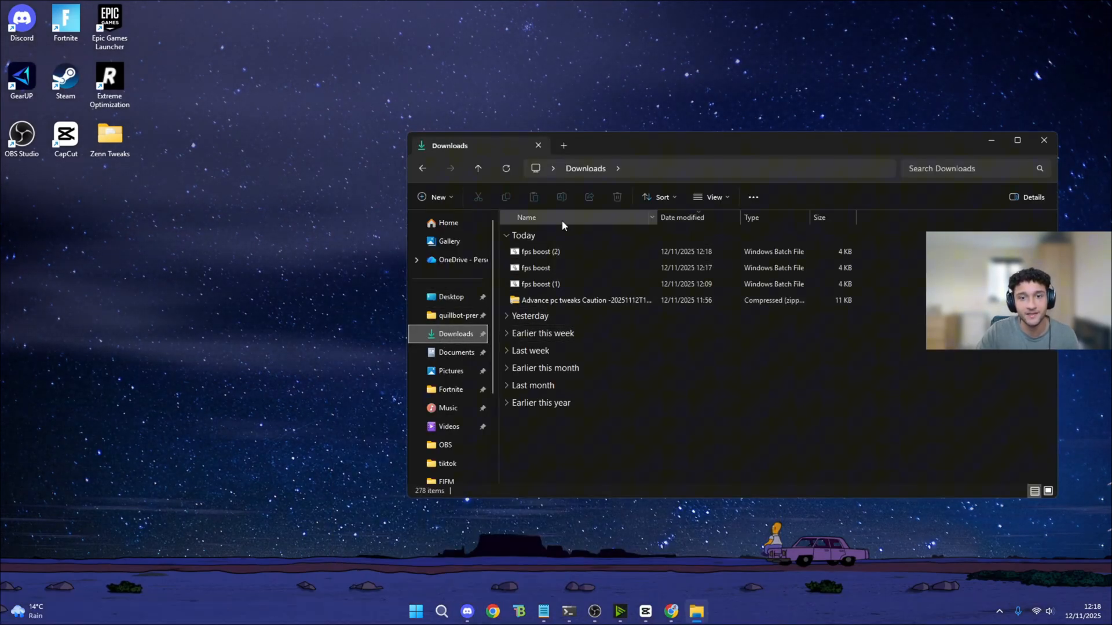
mouse_move(560, 284)
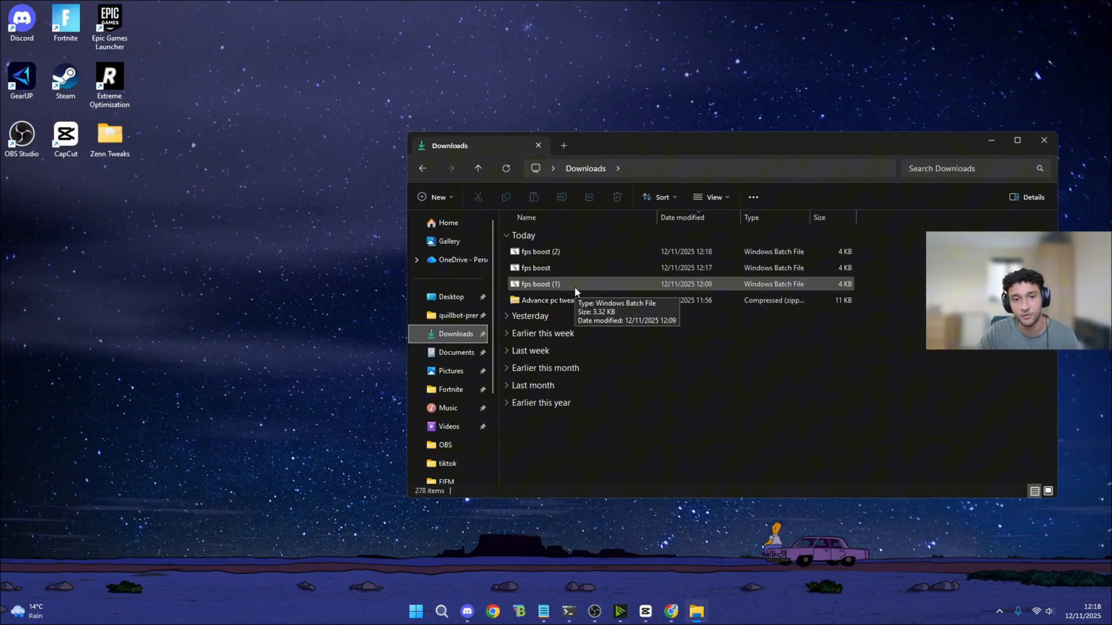
mouse_move(587, 268)
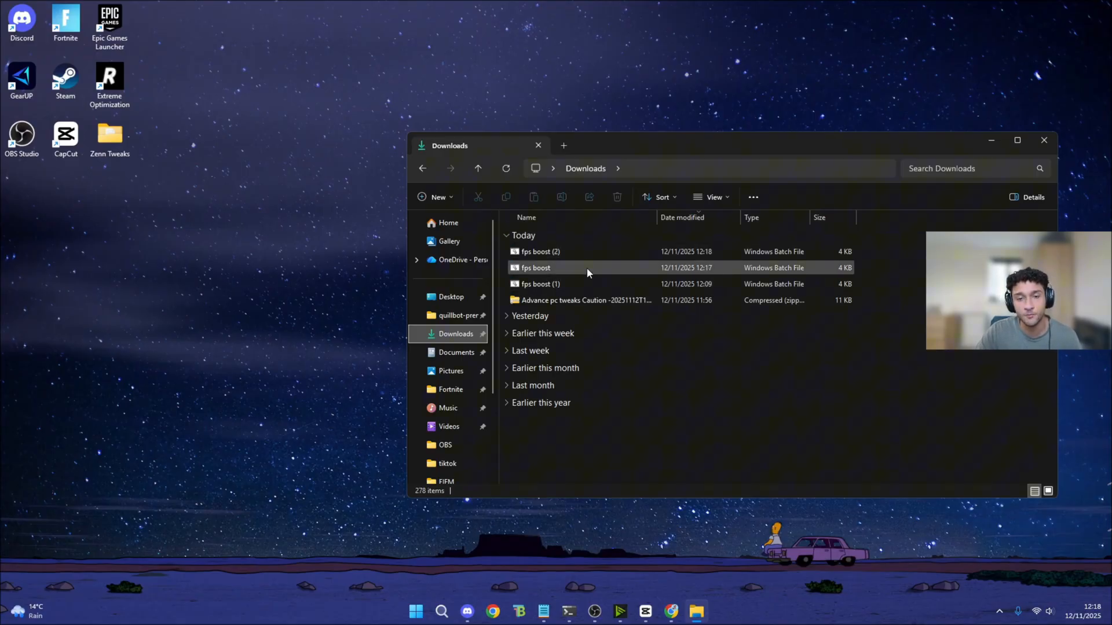
mouse_move(573, 284)
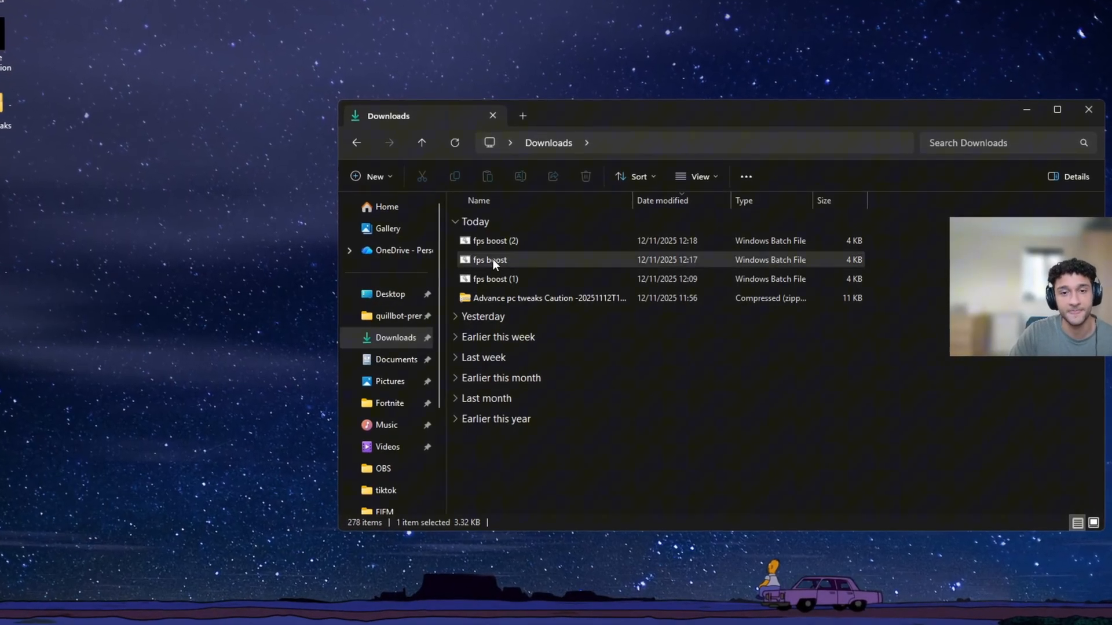
Run the fps boost batch file as administrator and review the script meanwhile.
right_click(488, 259)
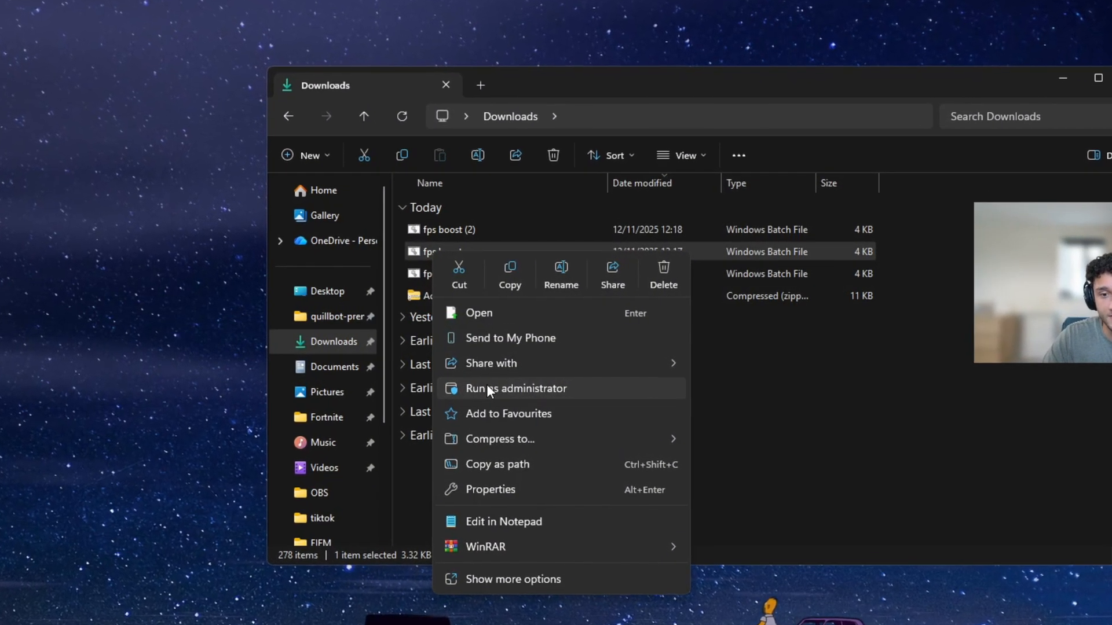
left_click(516, 388)
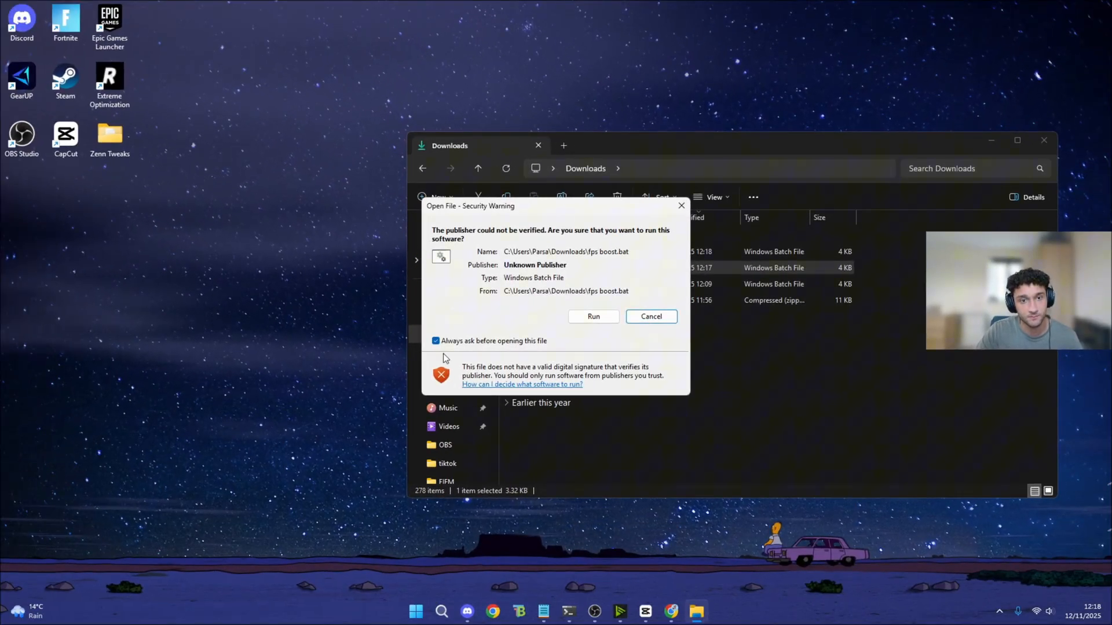
mouse_move(548, 332)
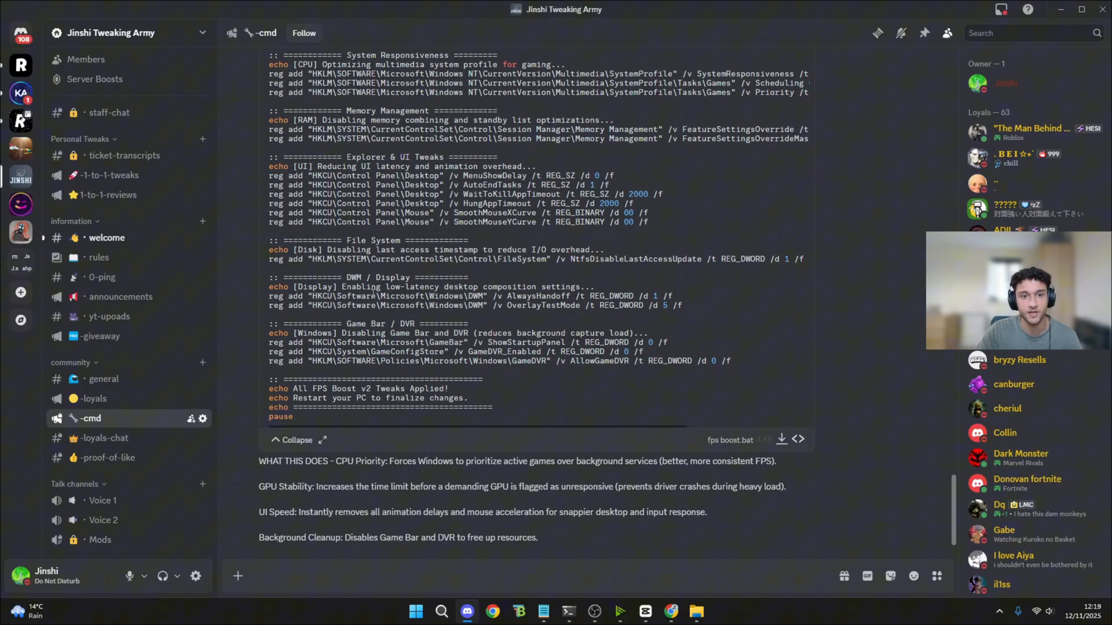
scroll("up", 3)
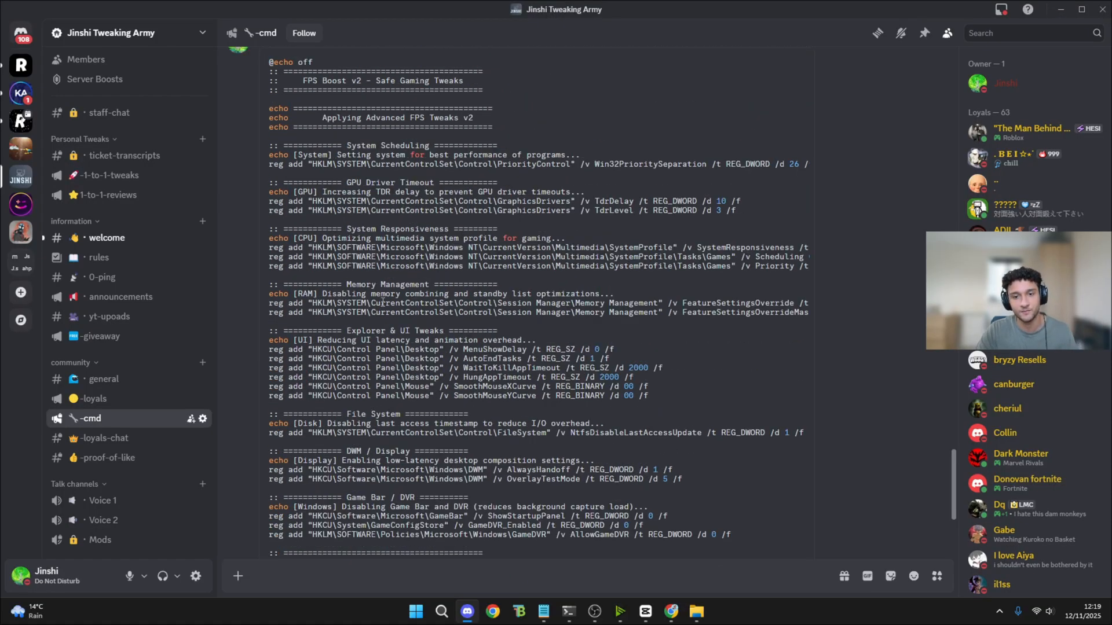
scroll("up", 3)
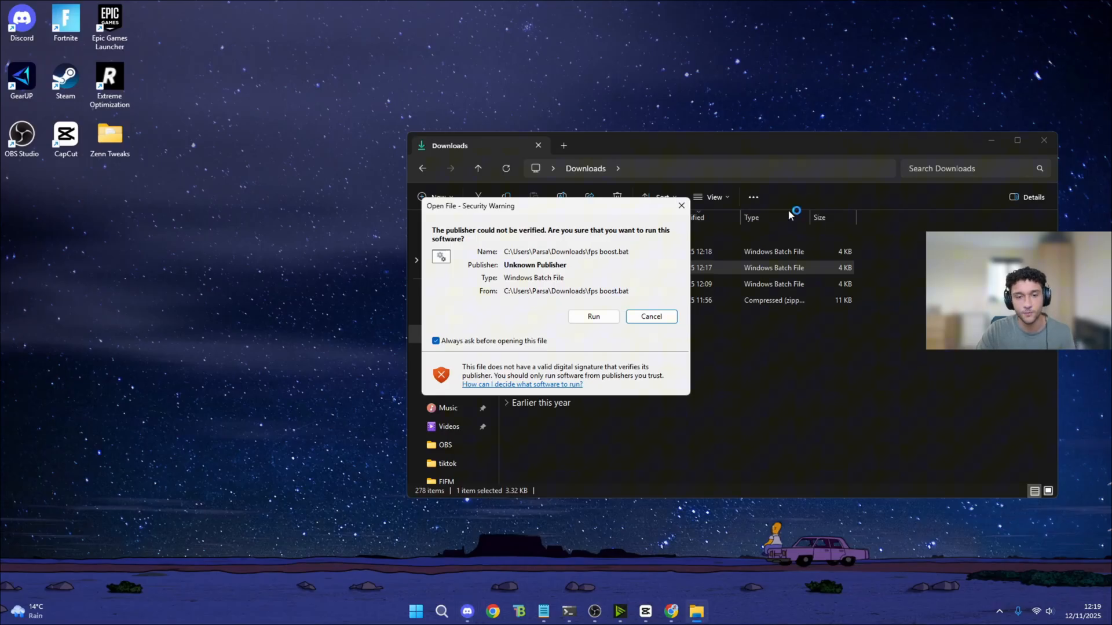
Allow the unverified fps boost script to run, then close its finished console.
left_click(593, 316)
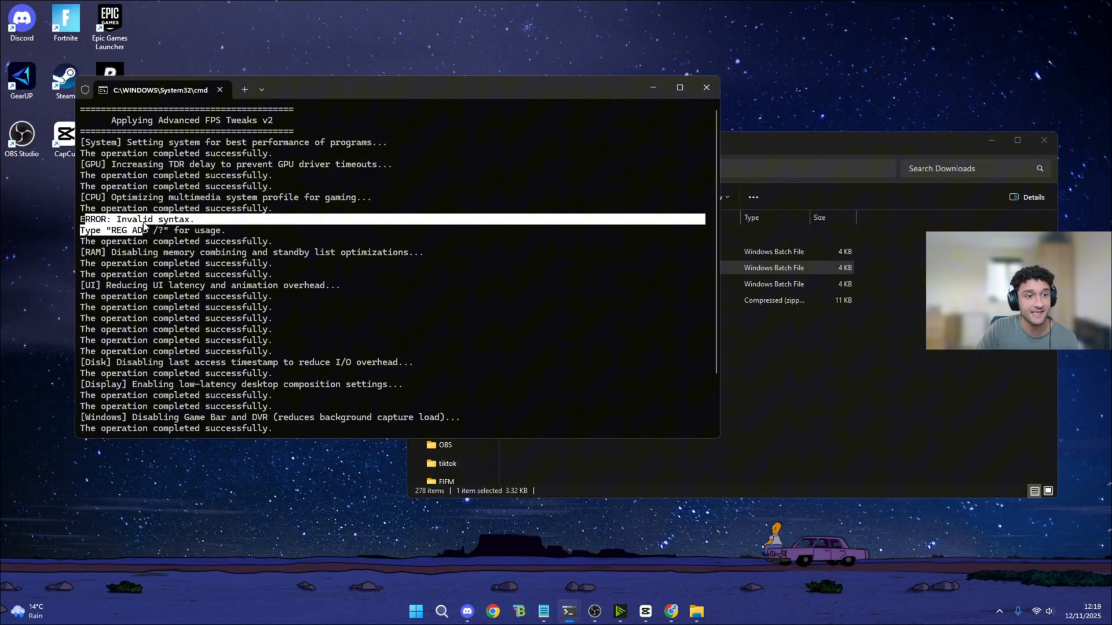
mouse_move(201, 204)
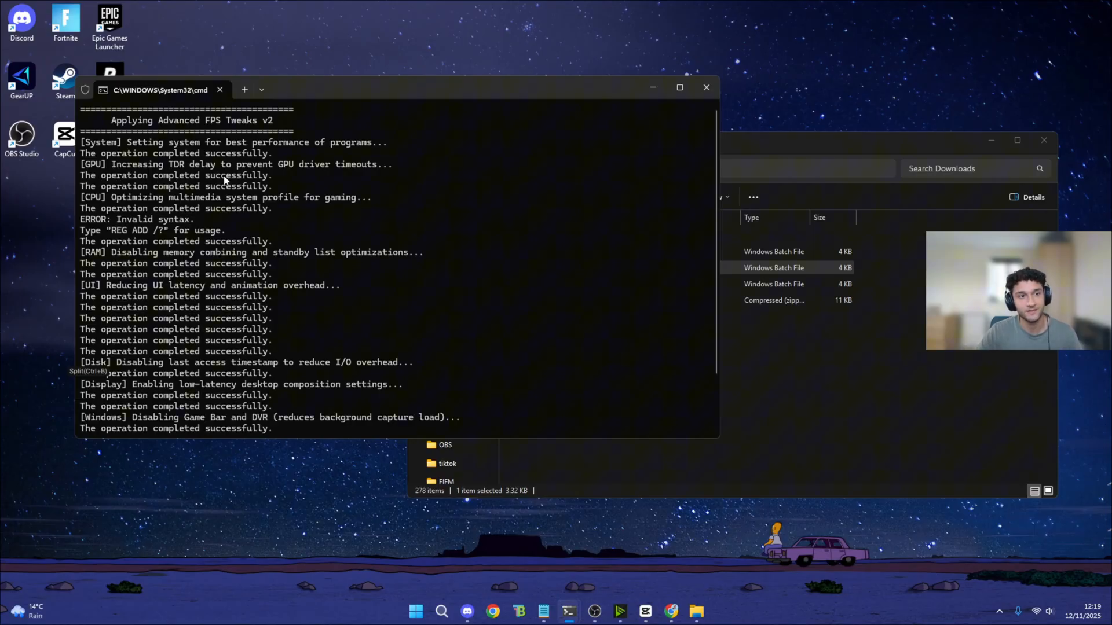
mouse_move(180, 169)
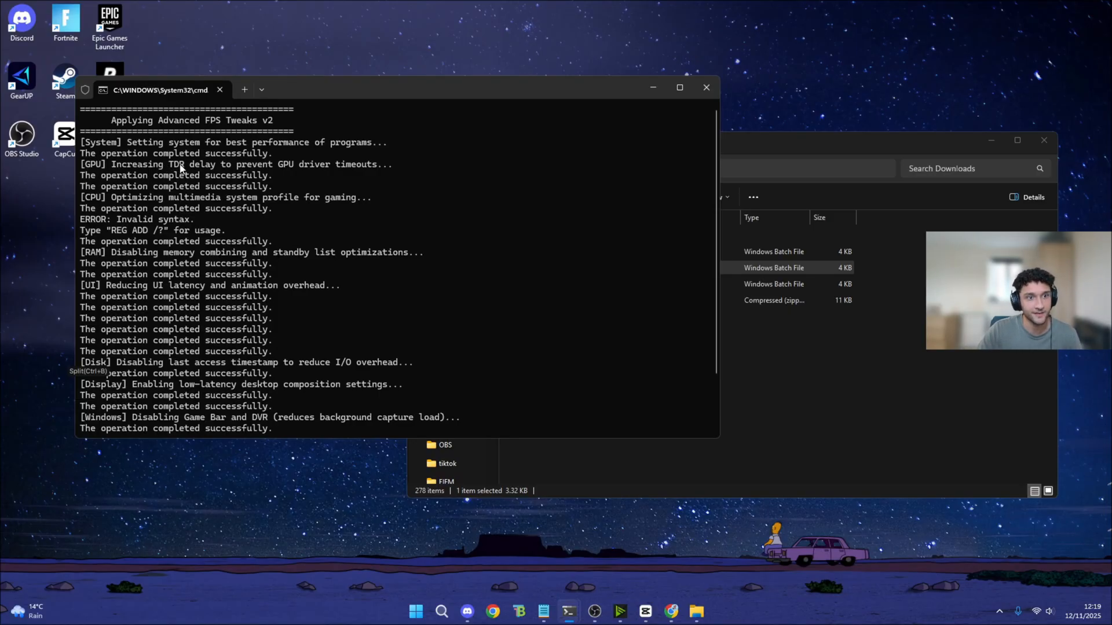
mouse_move(342, 171)
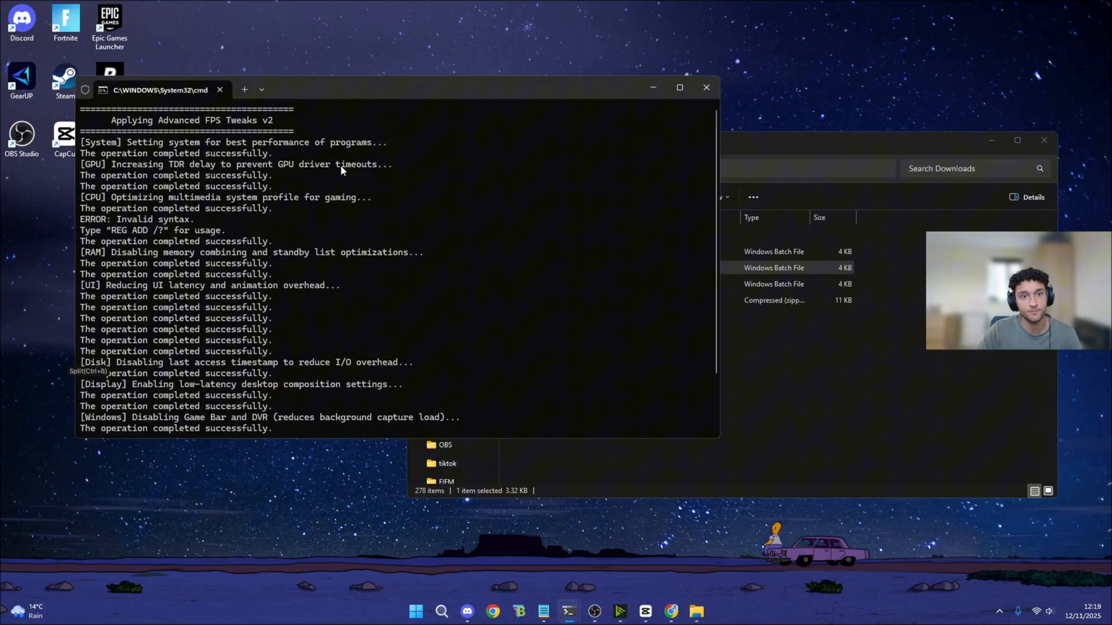
mouse_move(198, 187)
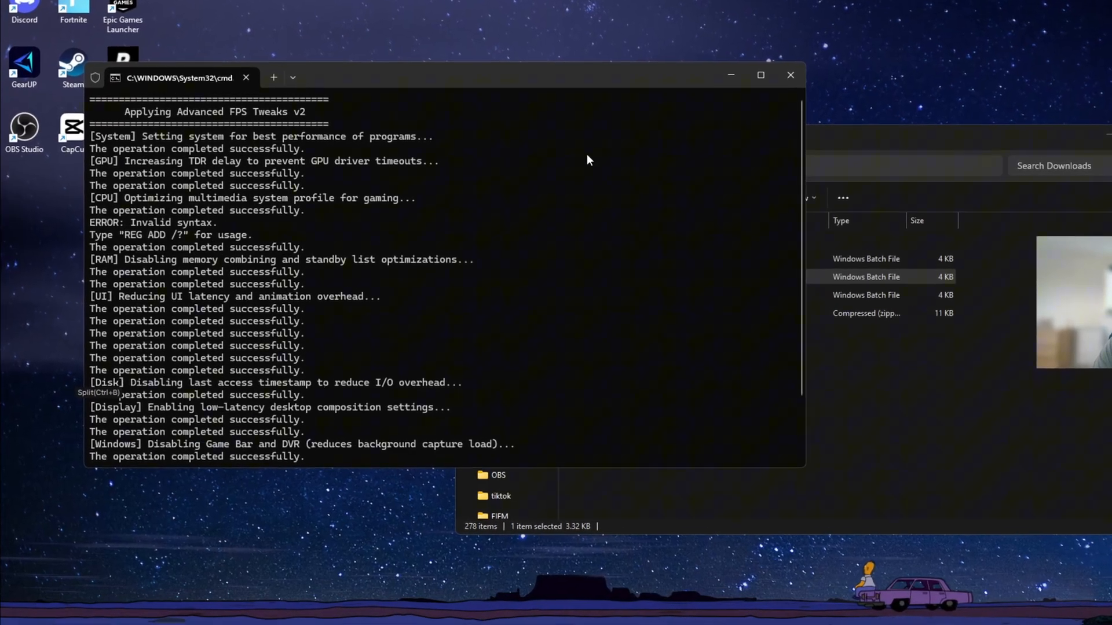
left_click(790, 75)
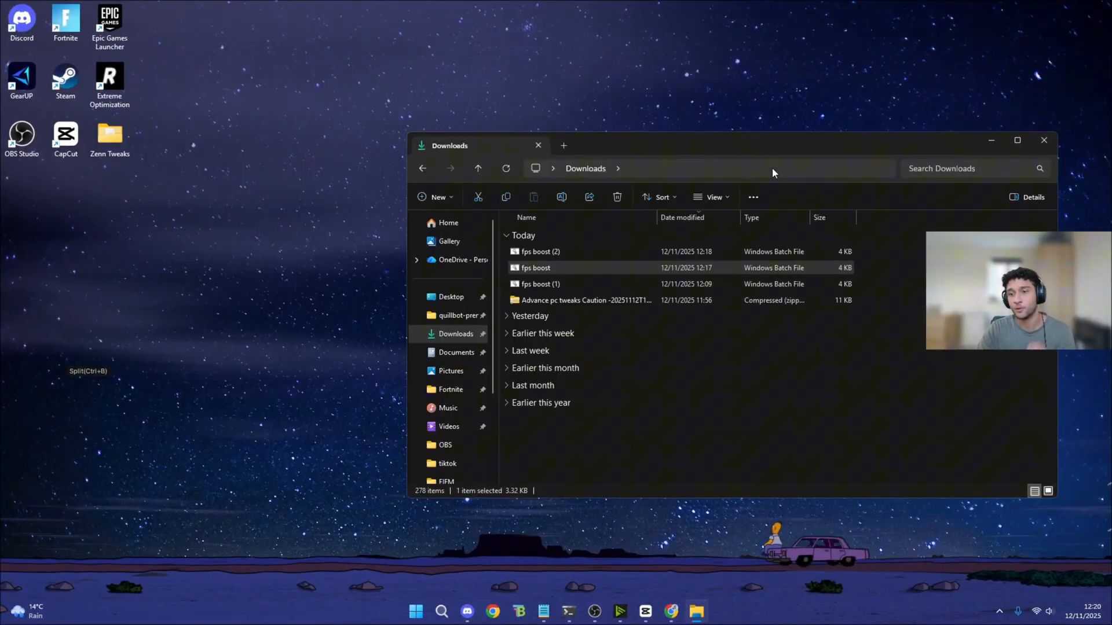
left_click(466, 611)
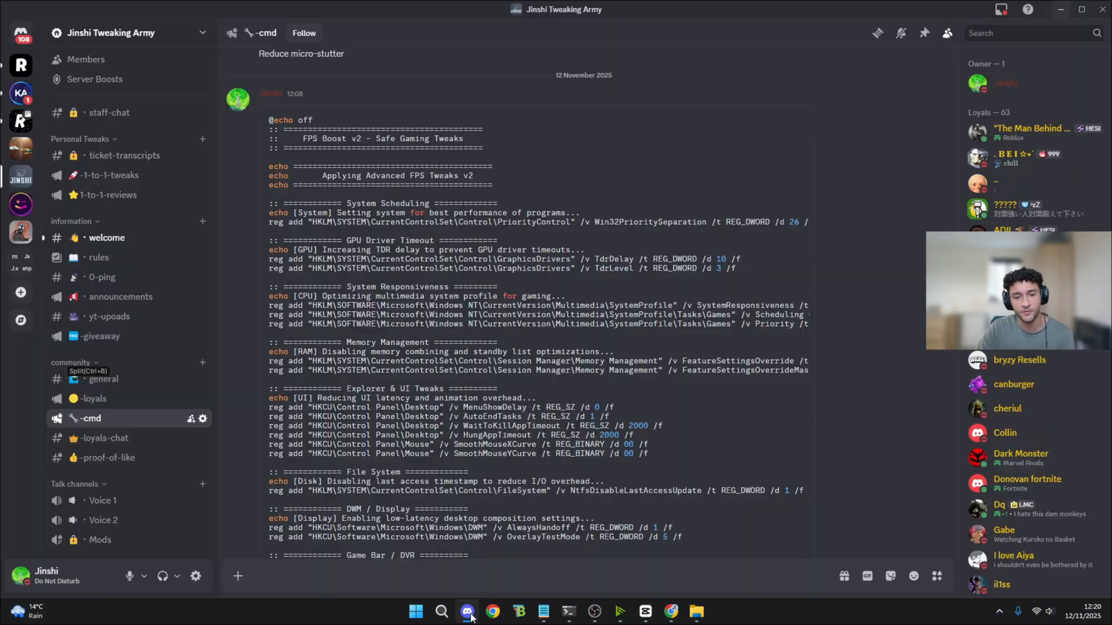
mouse_move(110, 175)
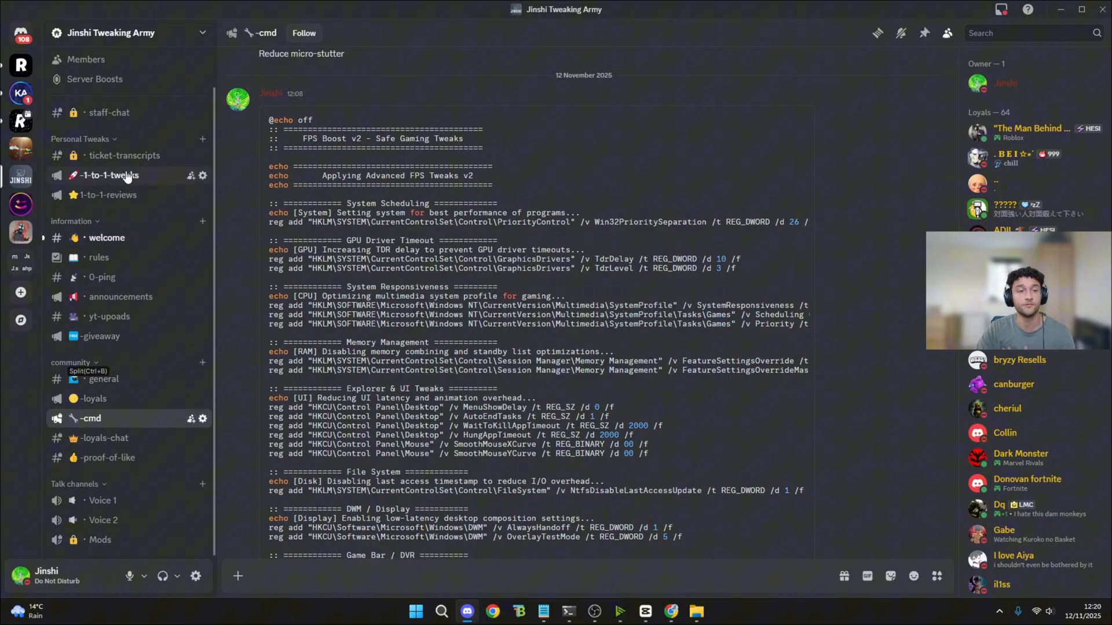
mouse_move(119, 179)
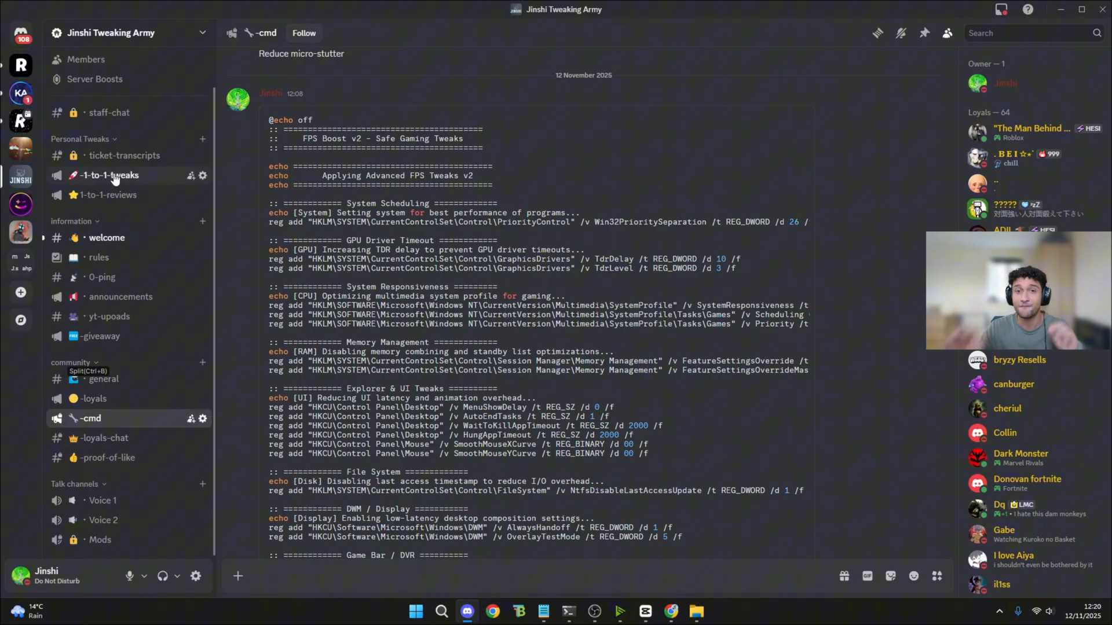
left_click(110, 175)
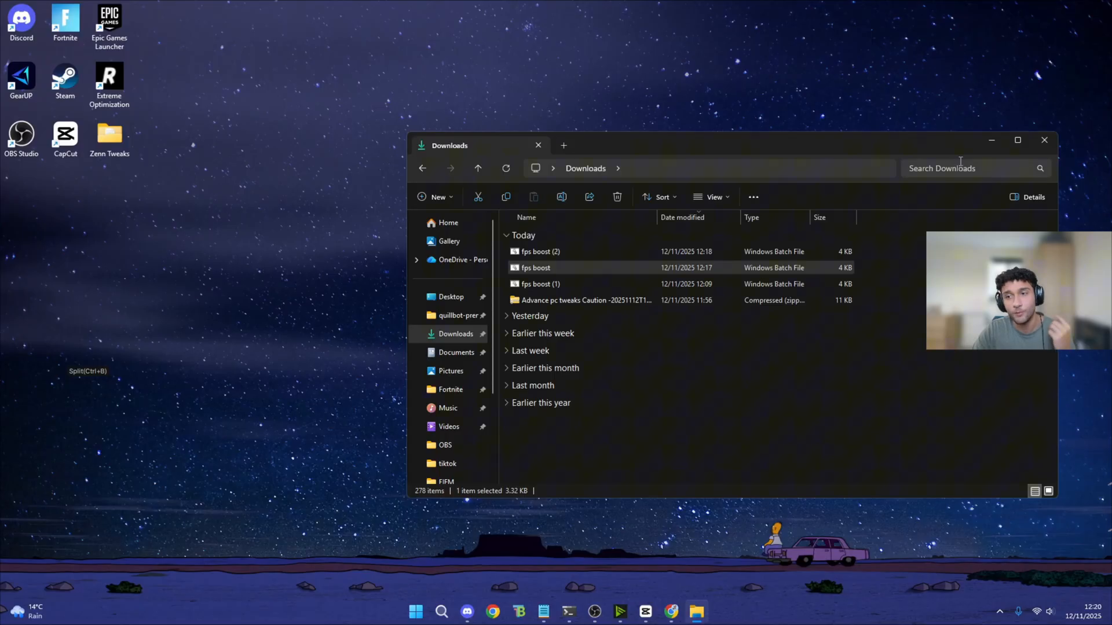
Close the Downloads window and launch GearUP from its desktop shortcut.
left_click(1043, 140)
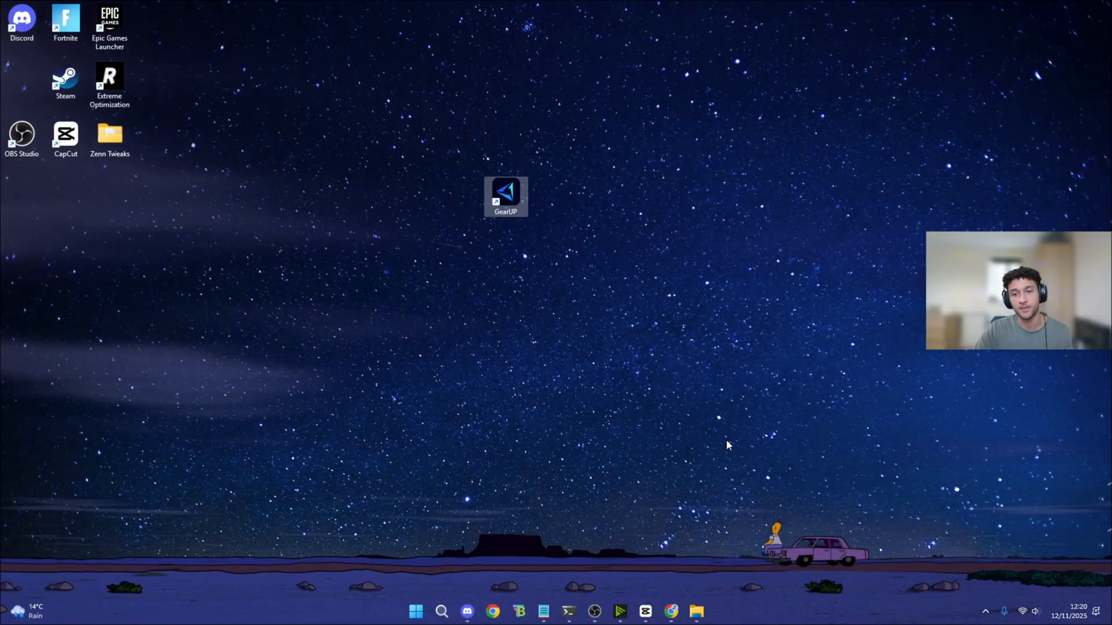
mouse_move(467, 255)
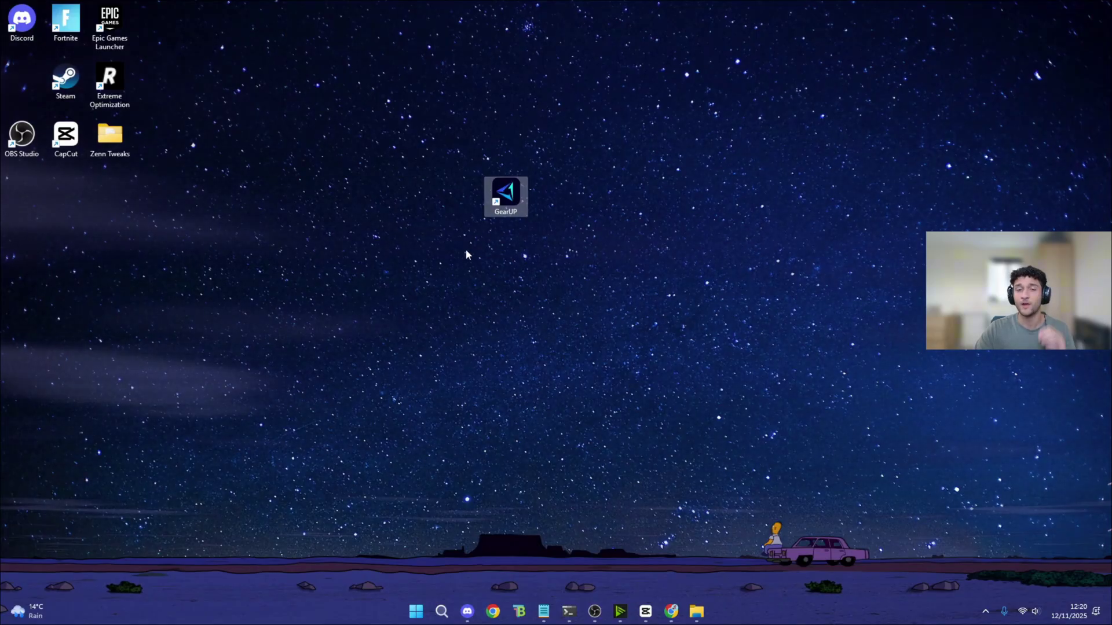
mouse_move(505, 199)
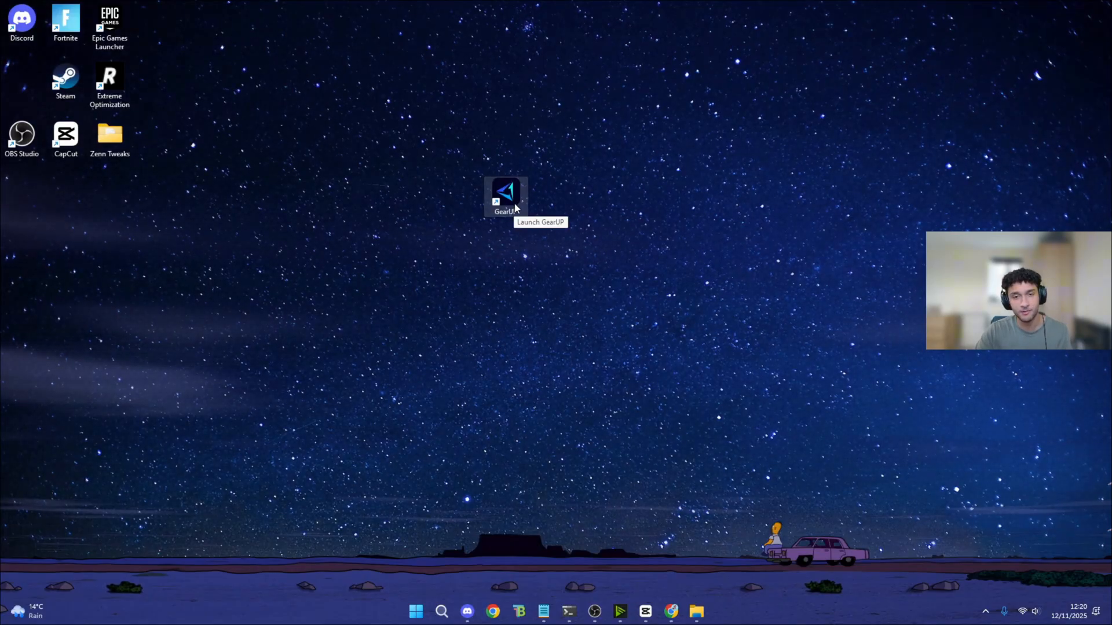
double_click(505, 197)
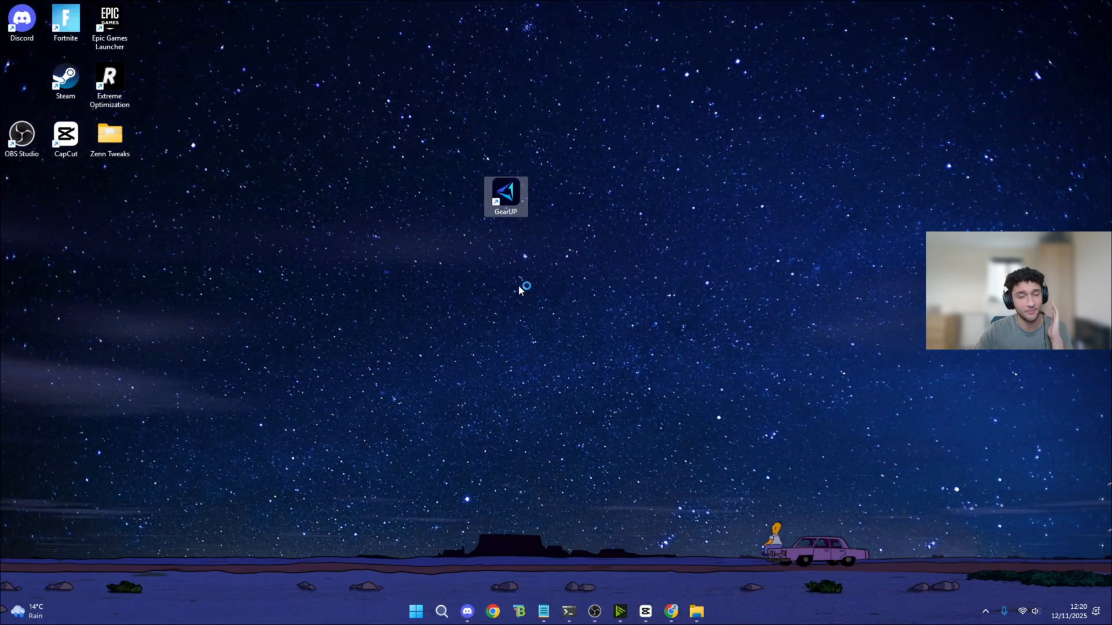
double_click(505, 195)
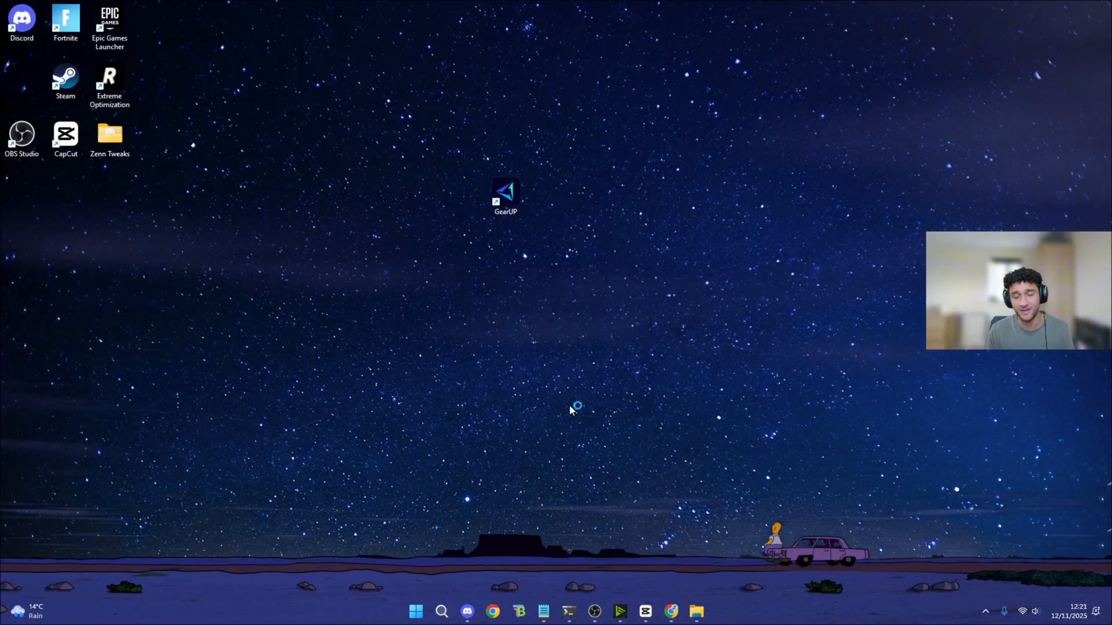
double_click(505, 197)
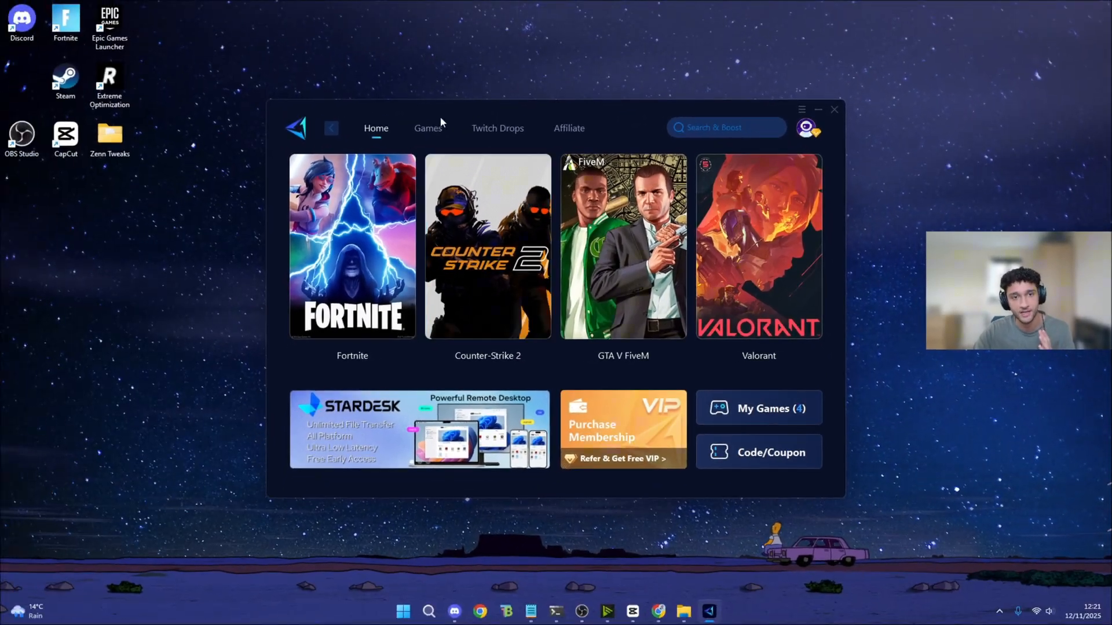
Browse GearUP's Games catalog, then return to the Home page of featured games.
left_click(427, 128)
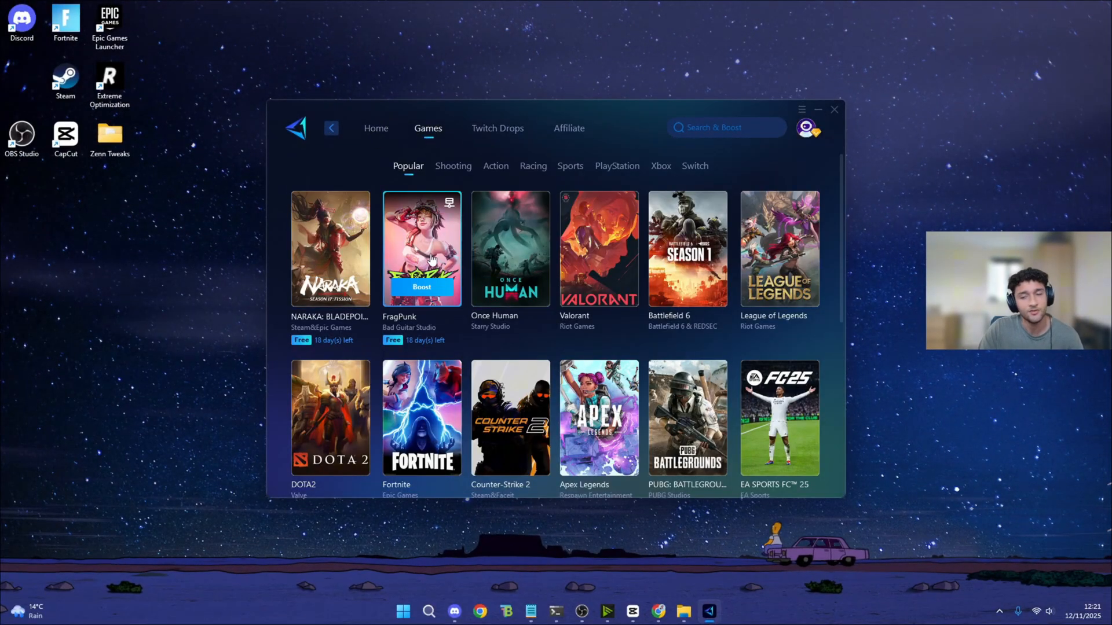
mouse_move(421, 417)
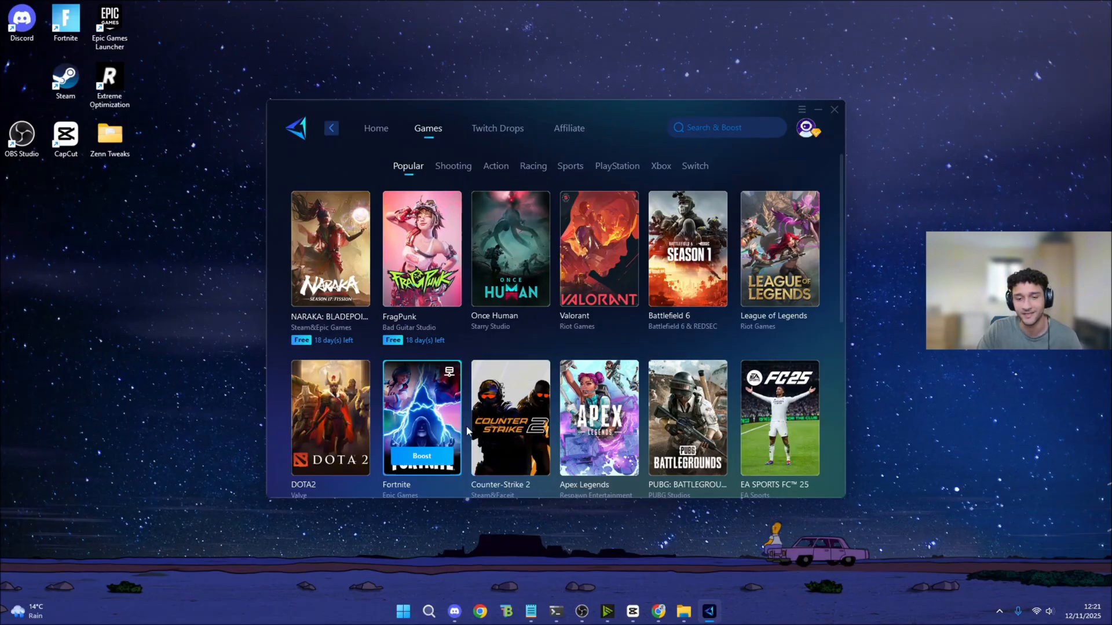
mouse_move(687, 287)
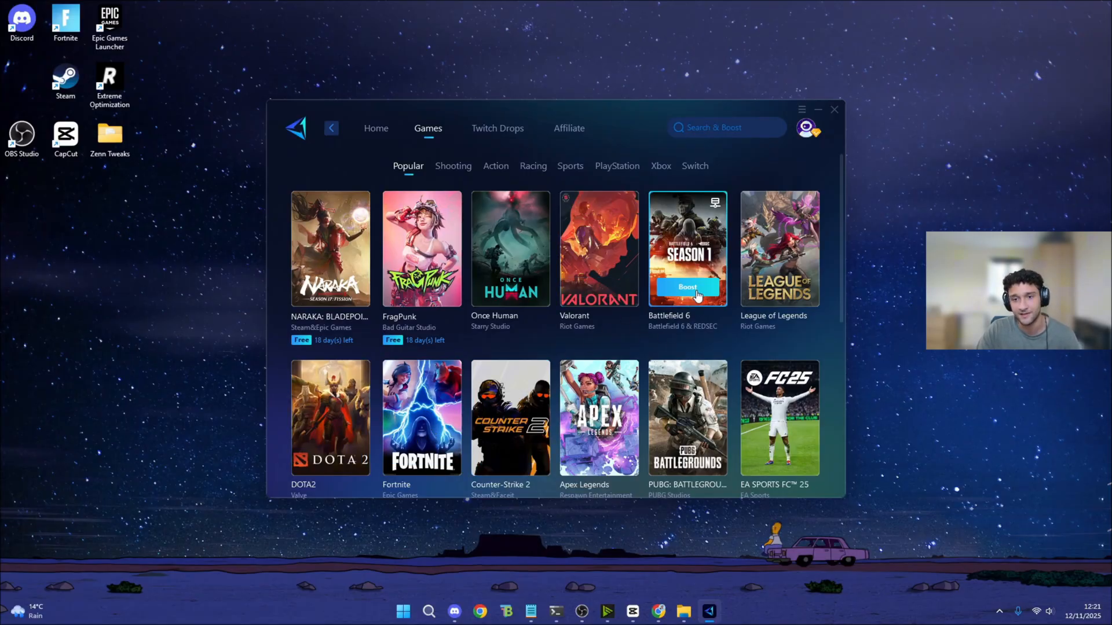
scroll("down", 3)
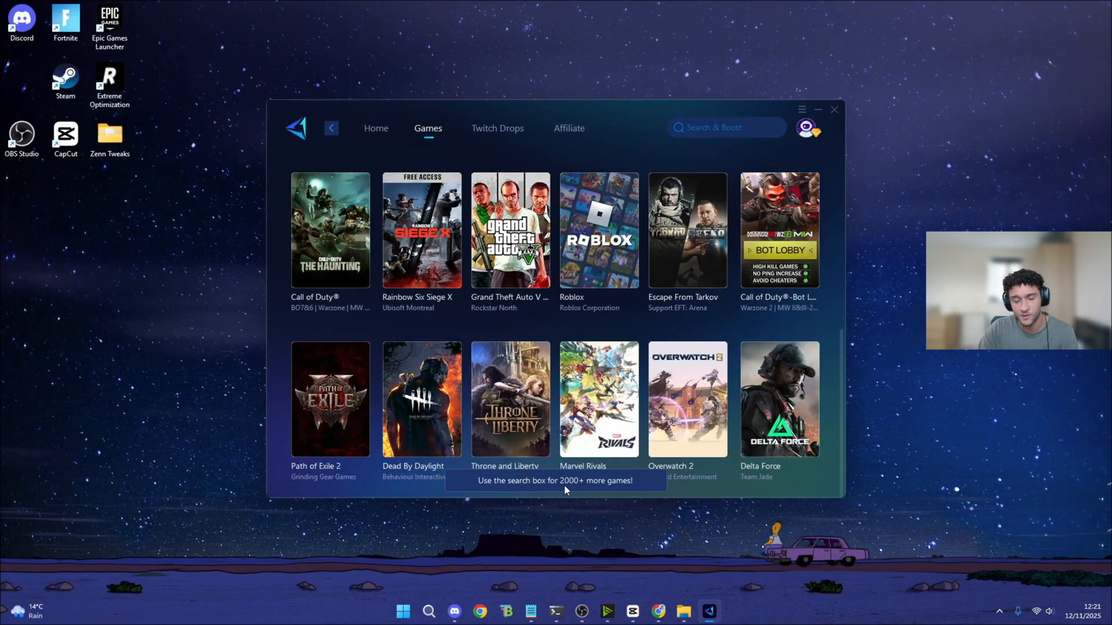
mouse_move(381, 143)
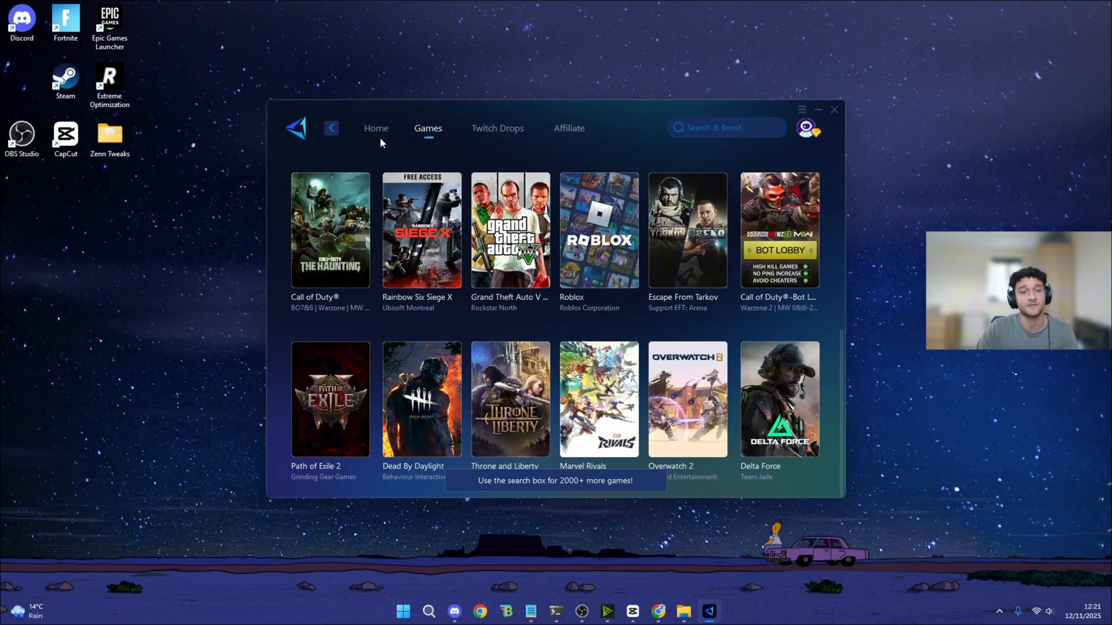
left_click(375, 129)
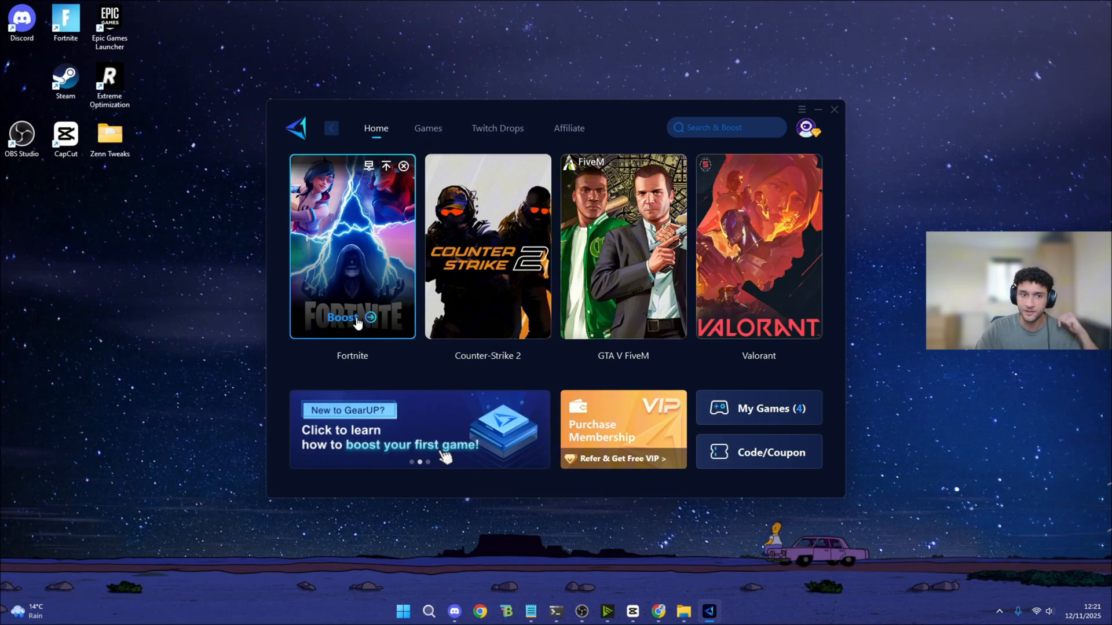
mouse_move(716, 458)
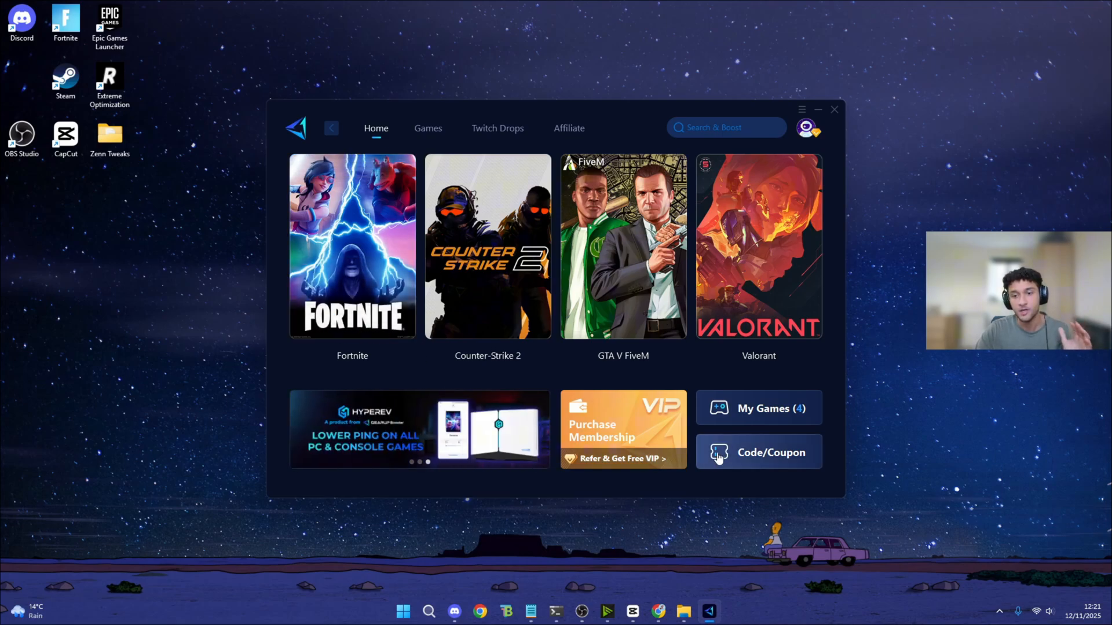
left_click(758, 452)
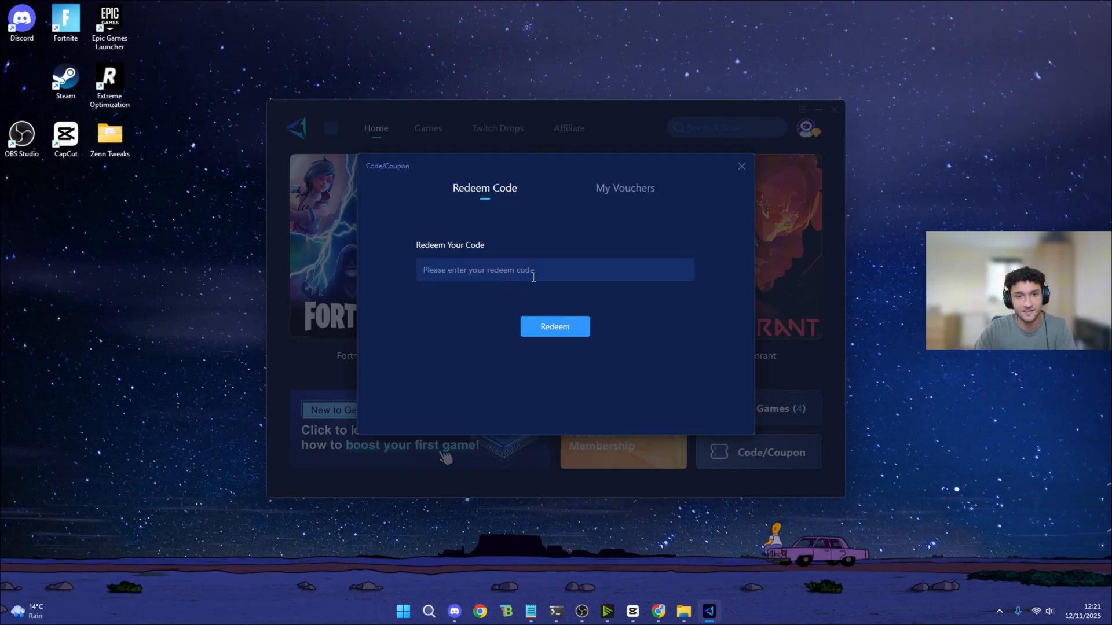
type("jinshifn")
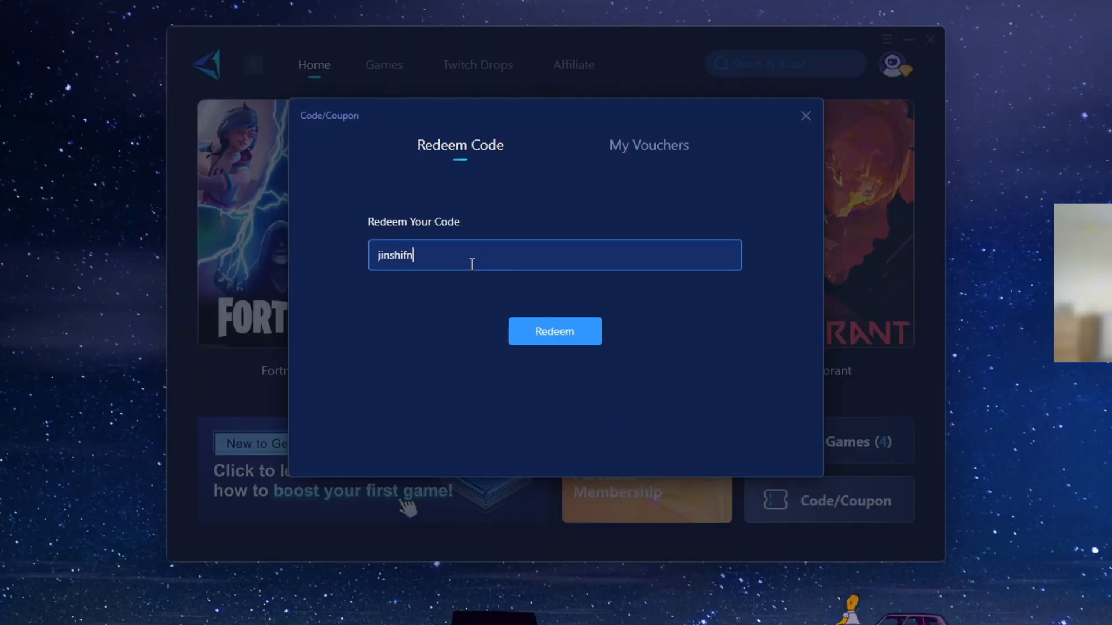
left_click(554, 331)
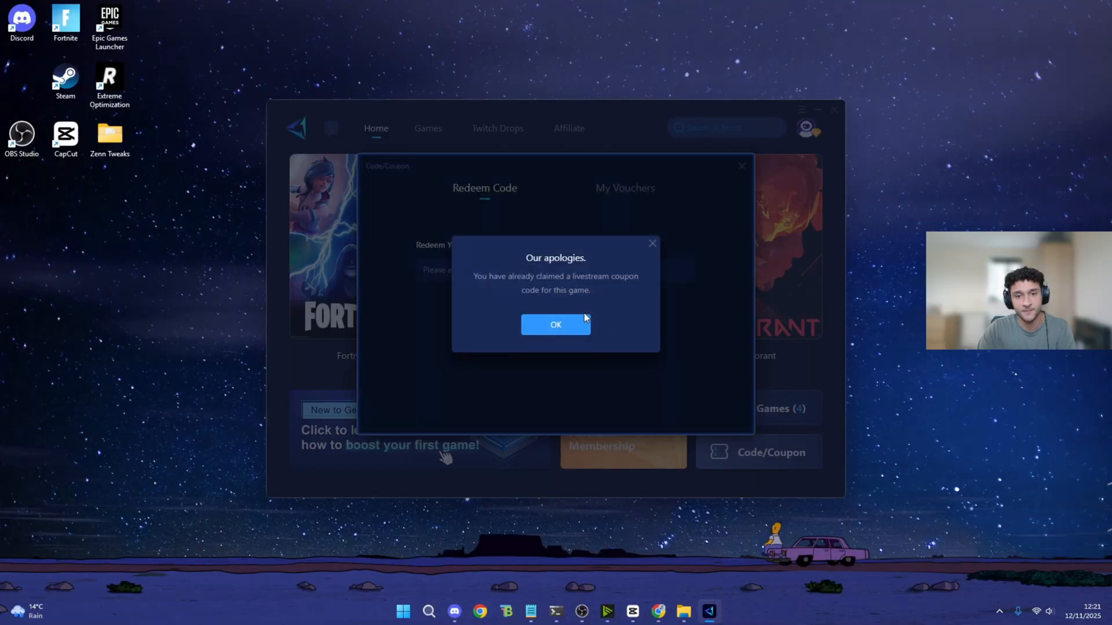
mouse_move(555, 325)
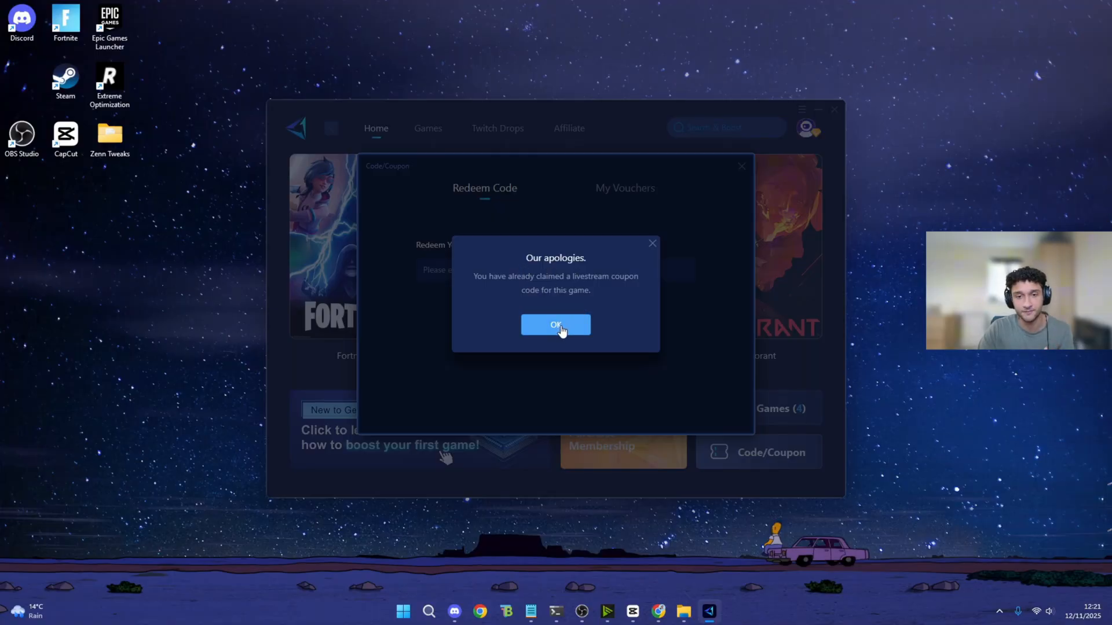
left_click(556, 324)
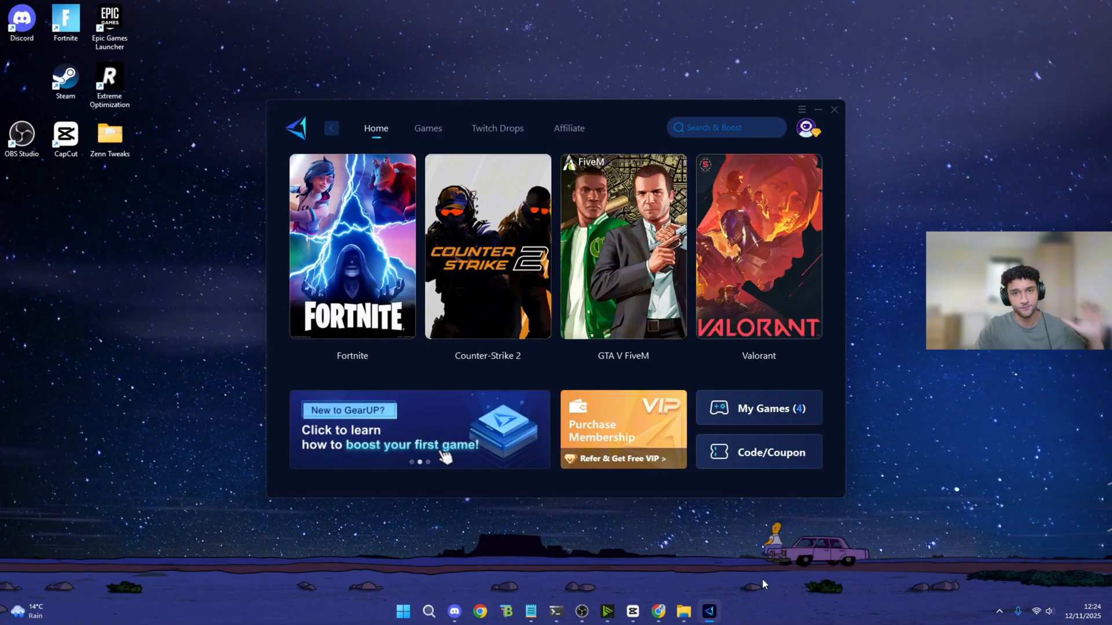
mouse_move(39, 41)
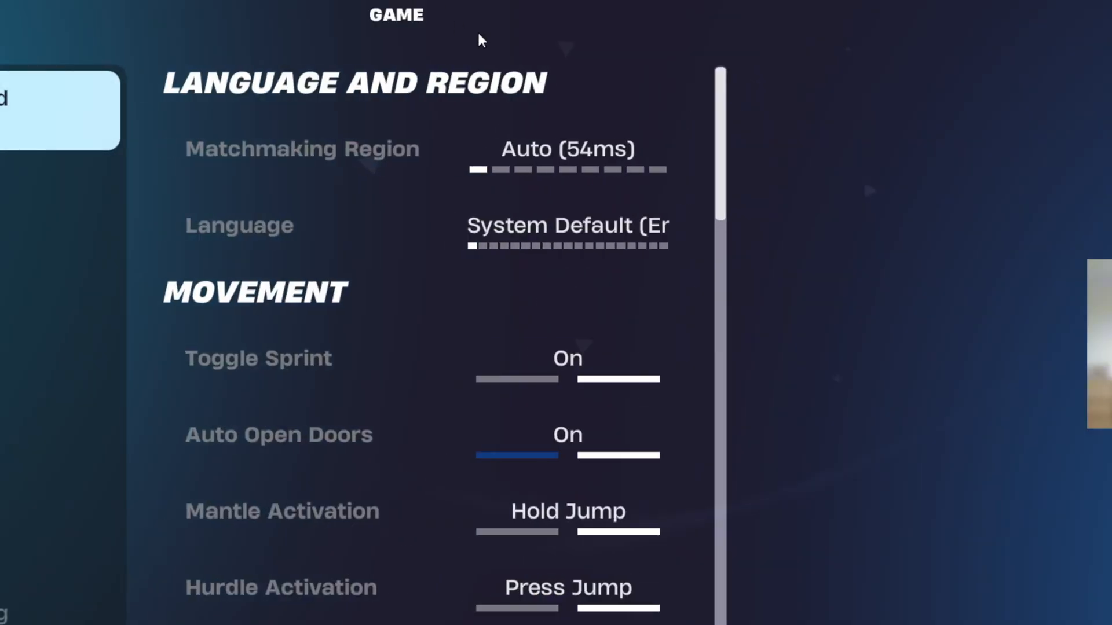
Show Fortnite's matchmaking region list with per-server pings, Auto at 54ms.
left_click(565, 149)
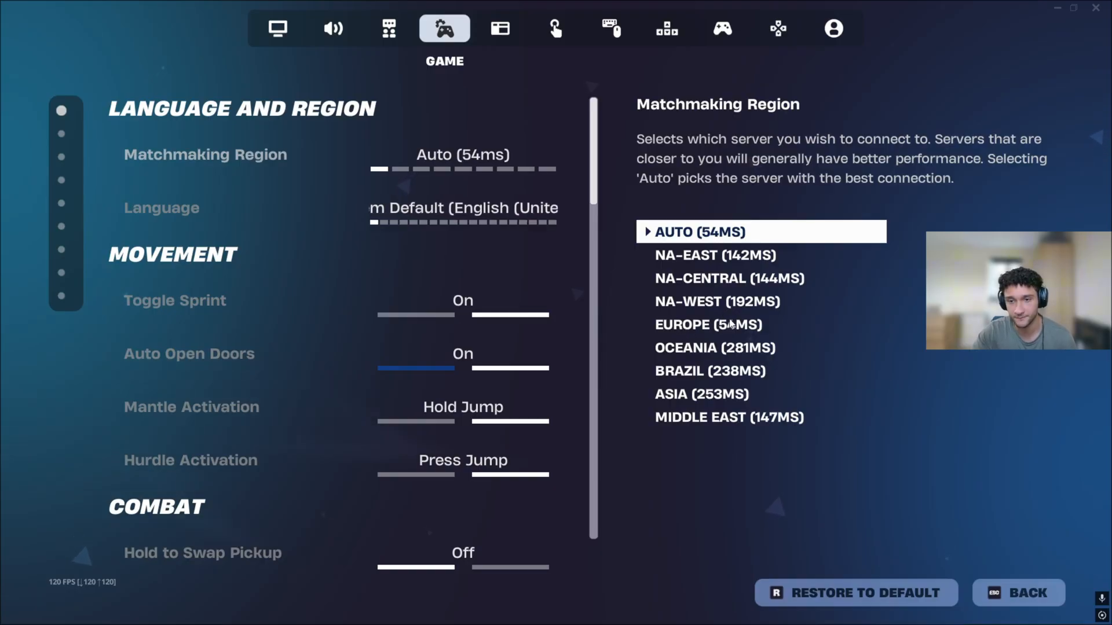
left_click(389, 612)
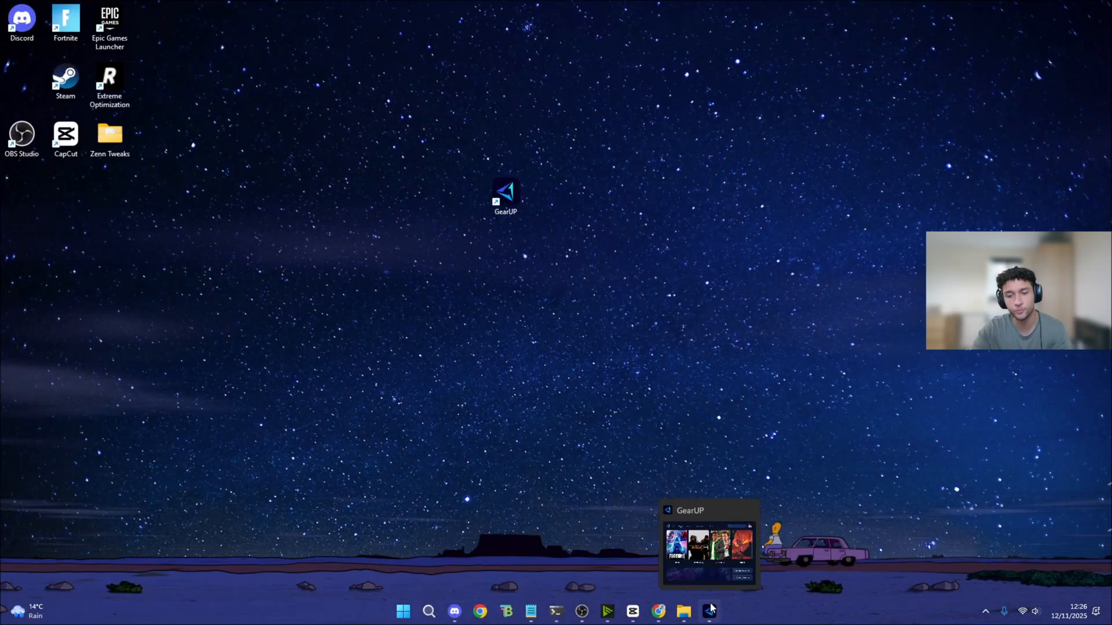
Bring the GearUP window back to the front from its taskbar preview.
left_click(708, 553)
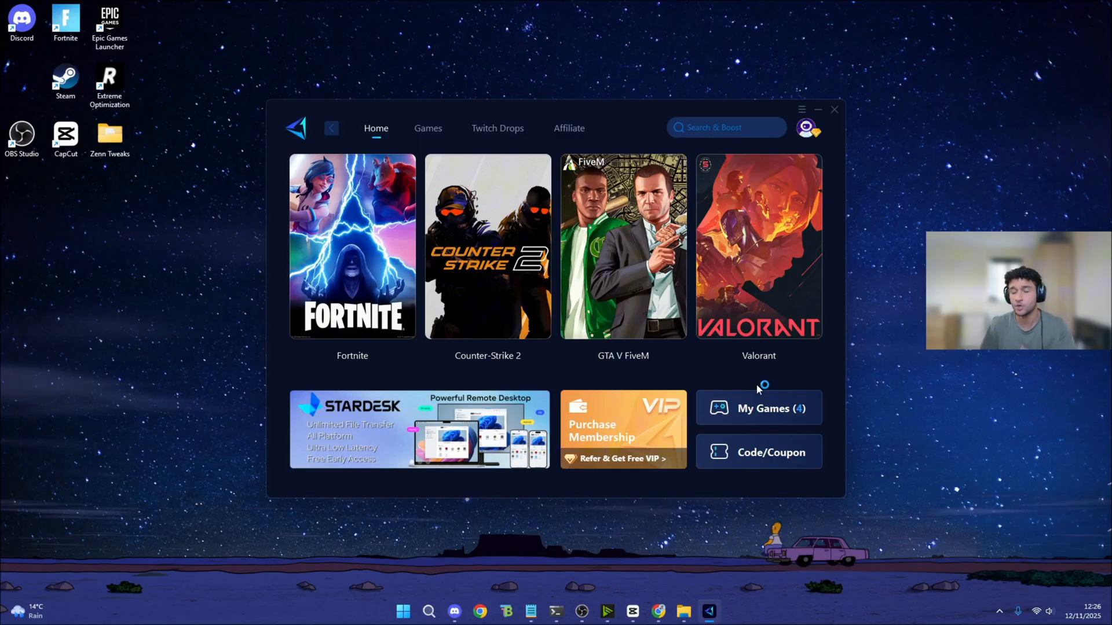
mouse_move(757, 294)
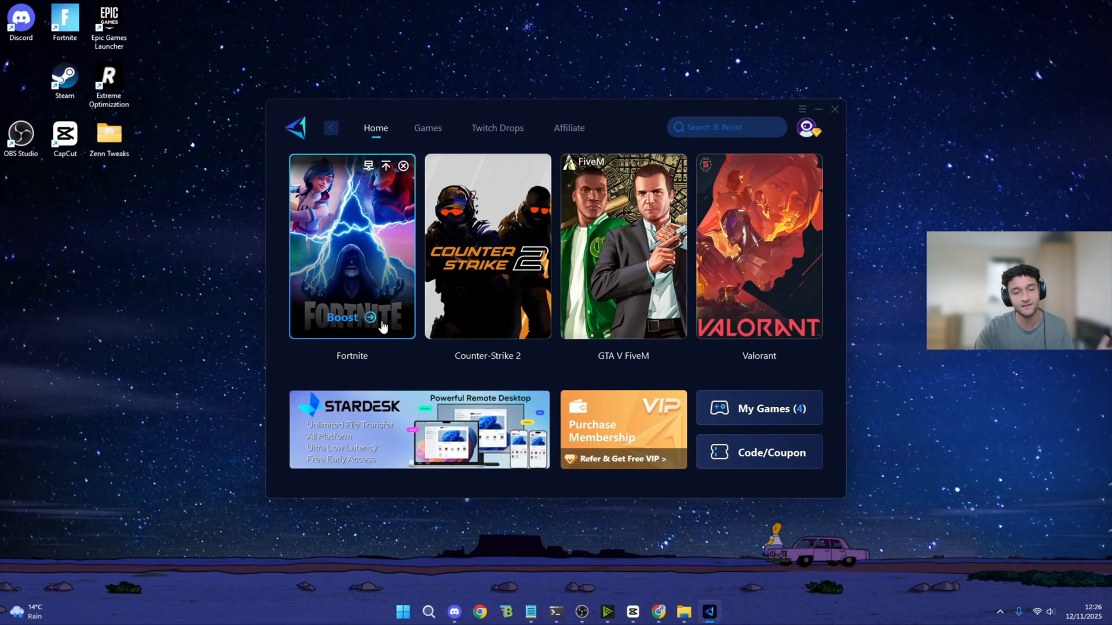
mouse_move(326, 298)
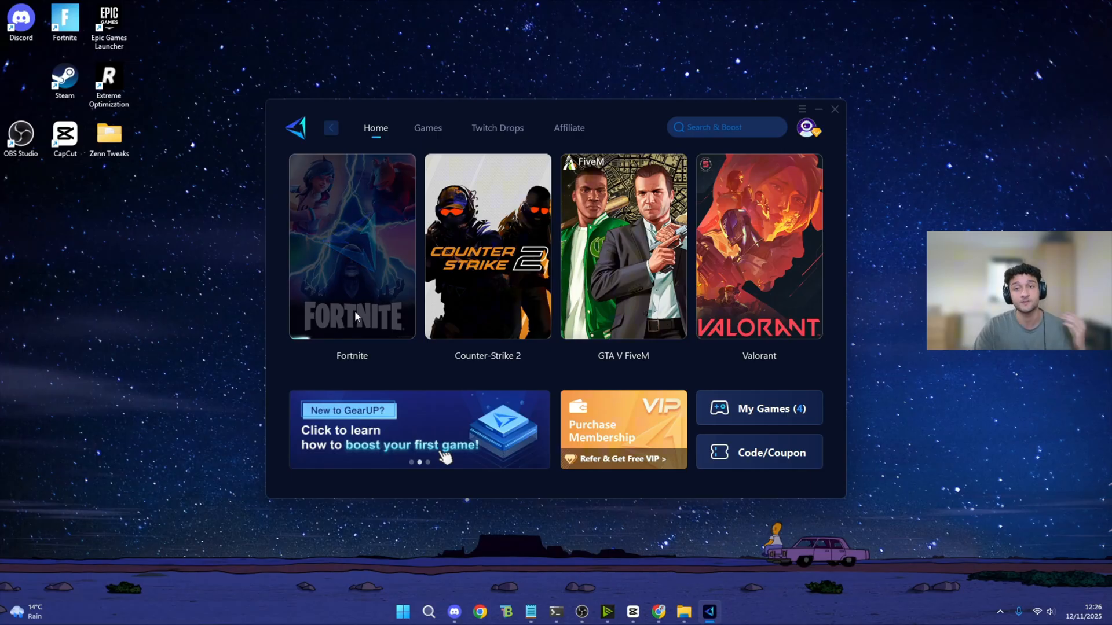
Boost Fortnite on the Auto server region and launch the game.
left_click(352, 246)
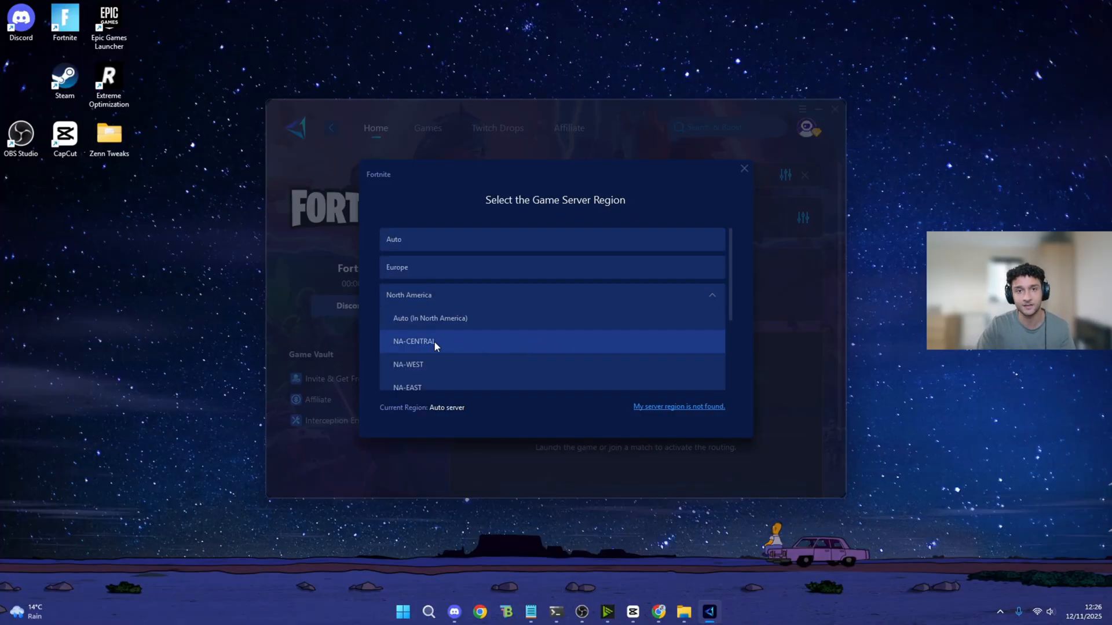
mouse_move(822, 370)
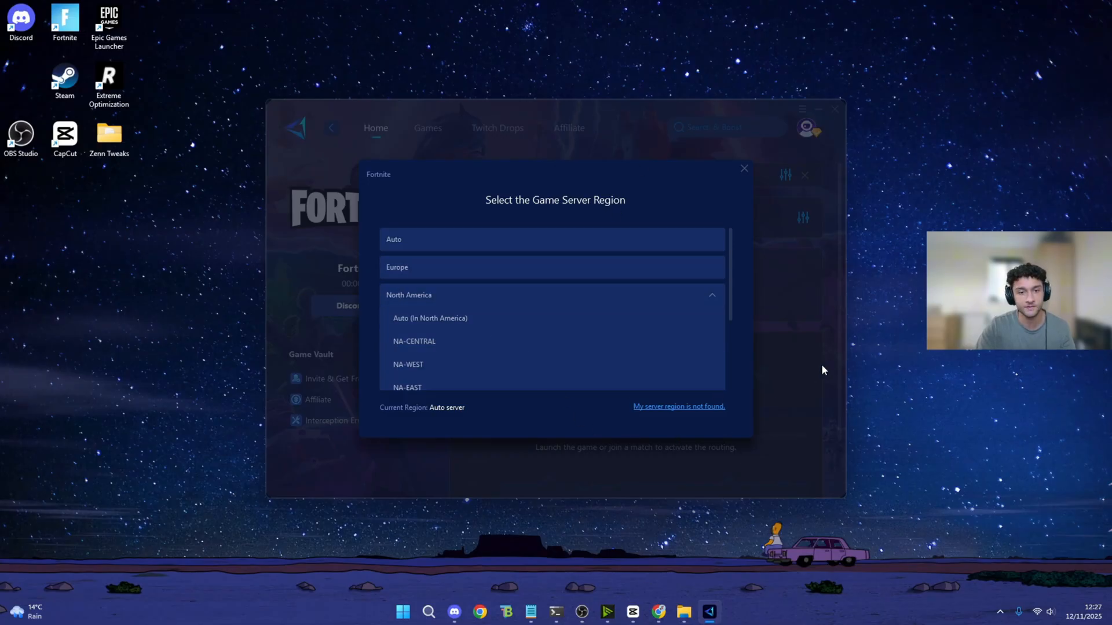
mouse_move(428, 344)
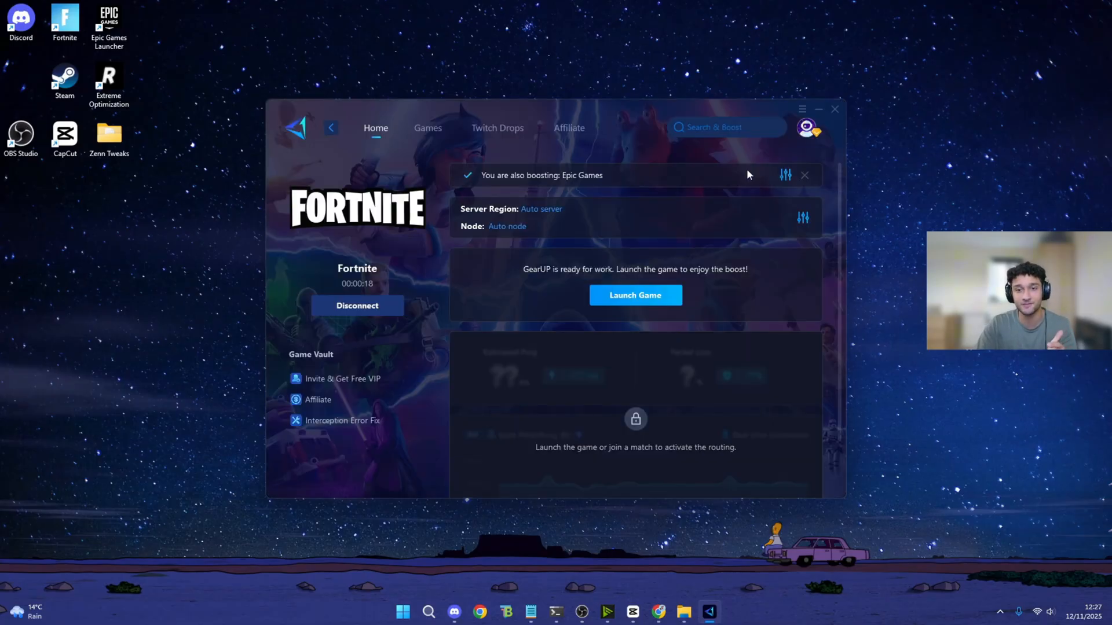
mouse_move(319, 209)
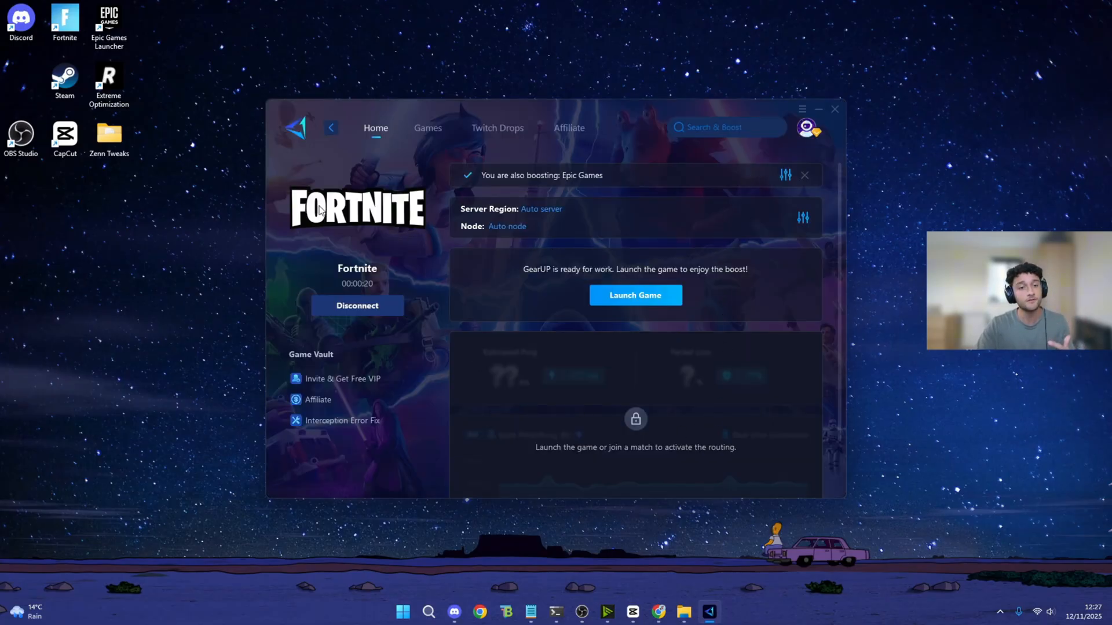
left_click(819, 109)
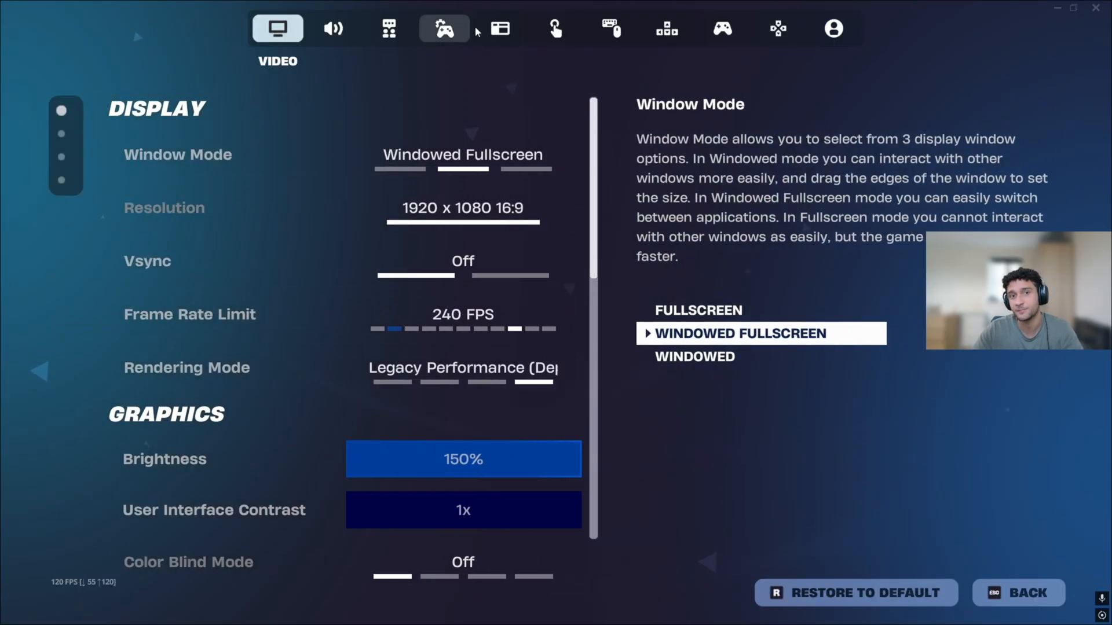
Review Fortnite's Video settings: windowed fullscreen, 1920 x 1080, Vsync off, 240 FPS limit.
left_click(445, 29)
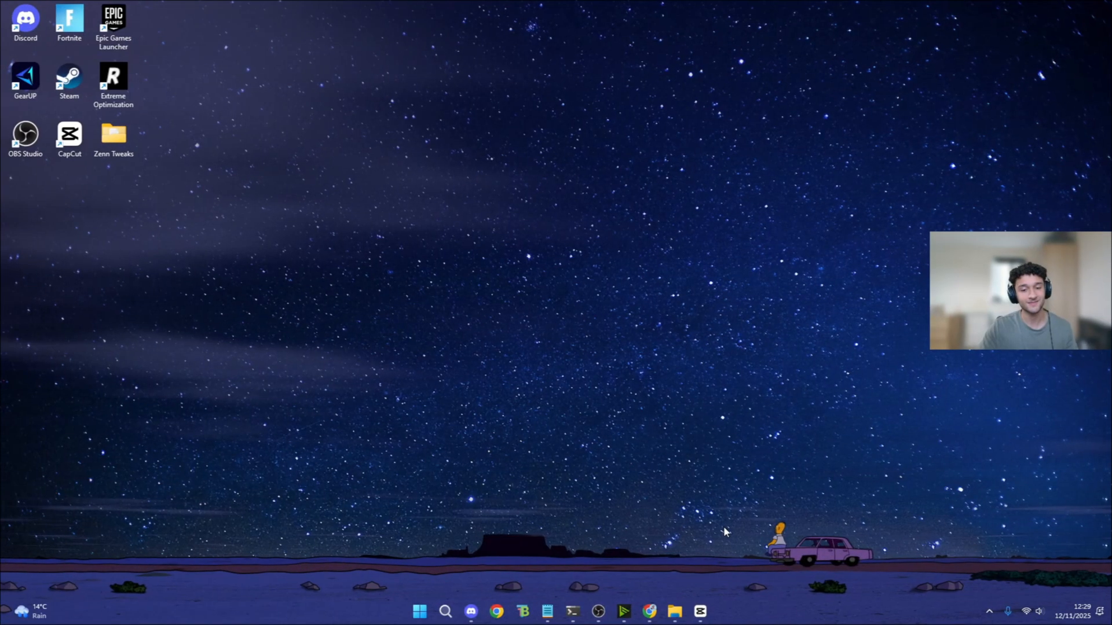
mouse_move(508, 534)
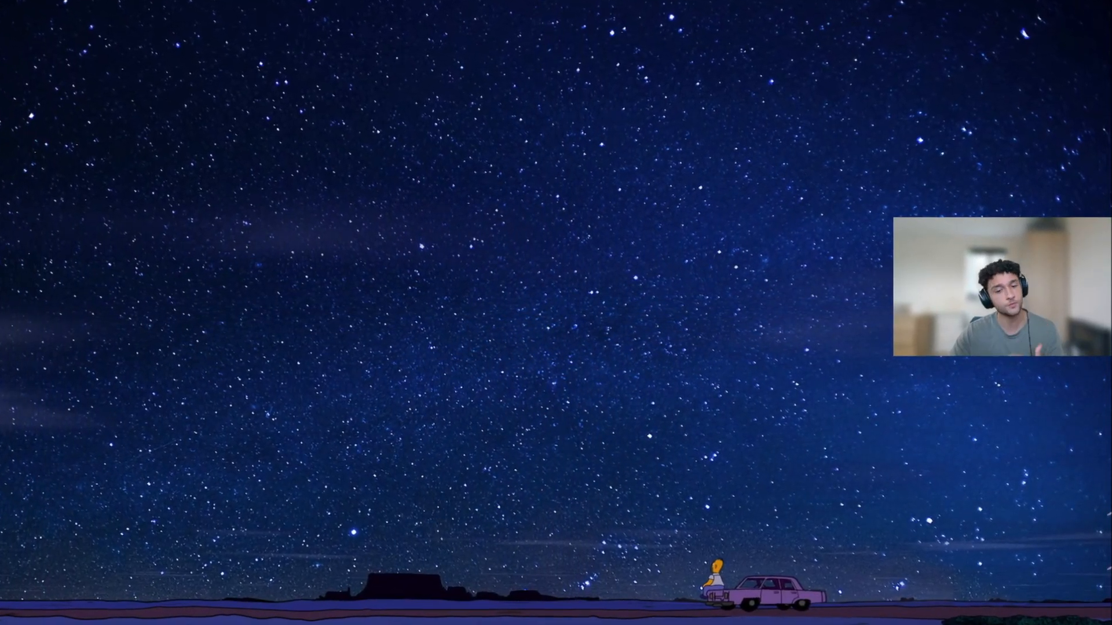
Head from the desktop toward the Windows Display graphics settings.
left_click(440, 611)
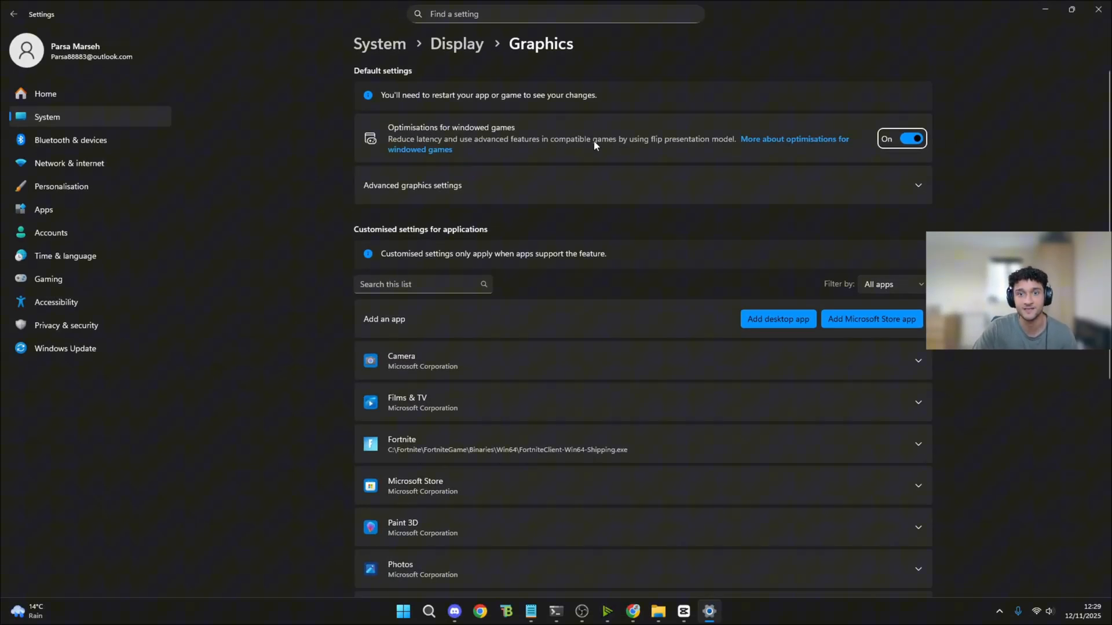
mouse_move(643, 144)
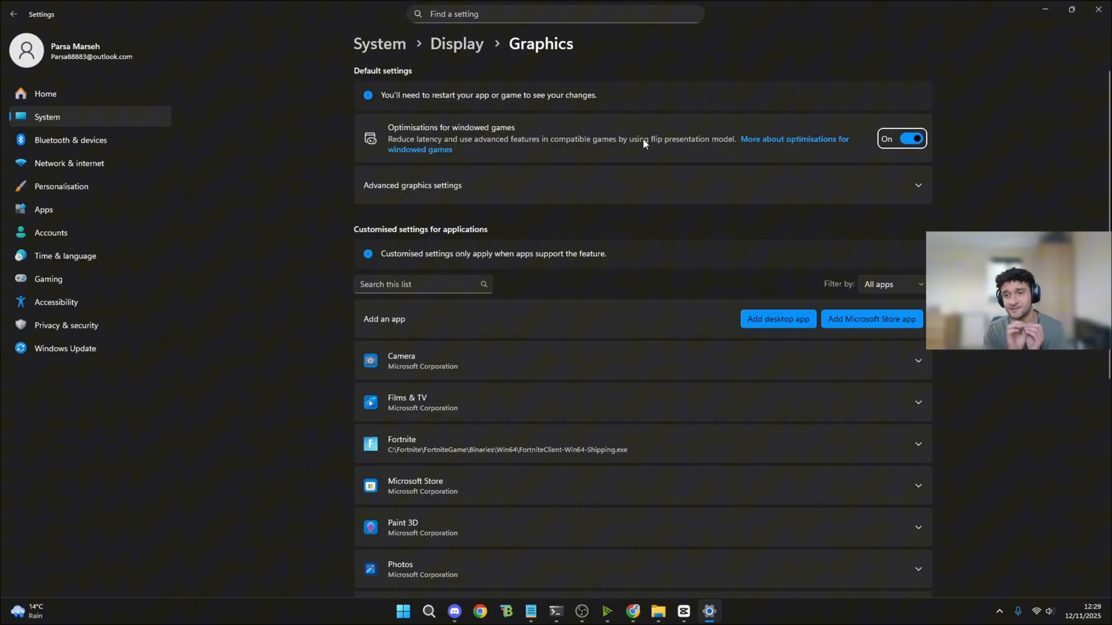
mouse_move(722, 104)
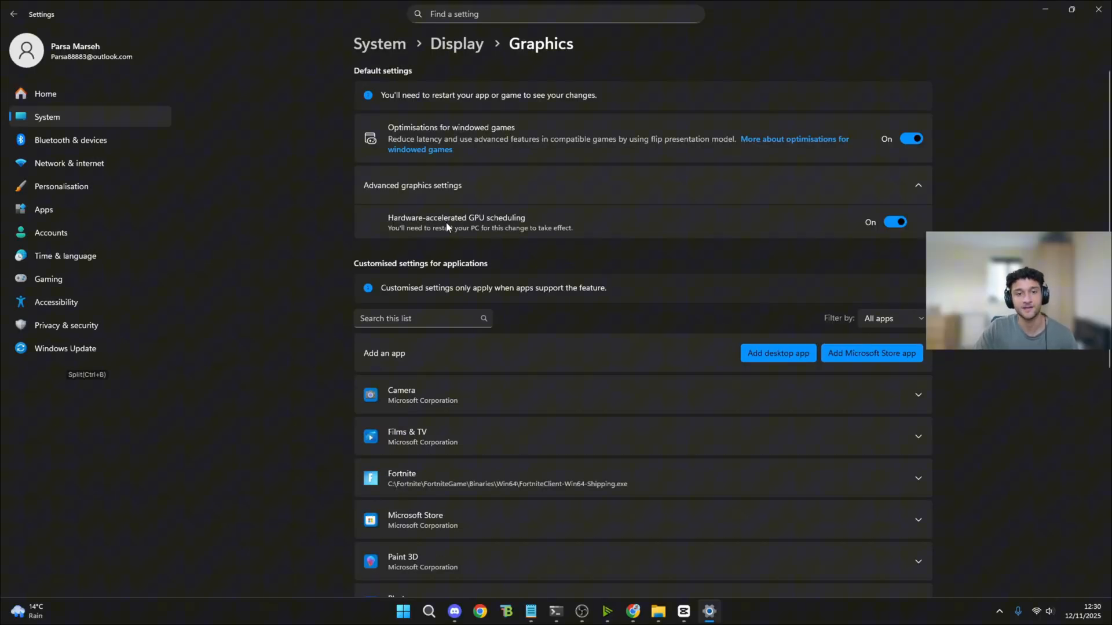
mouse_move(815, 312)
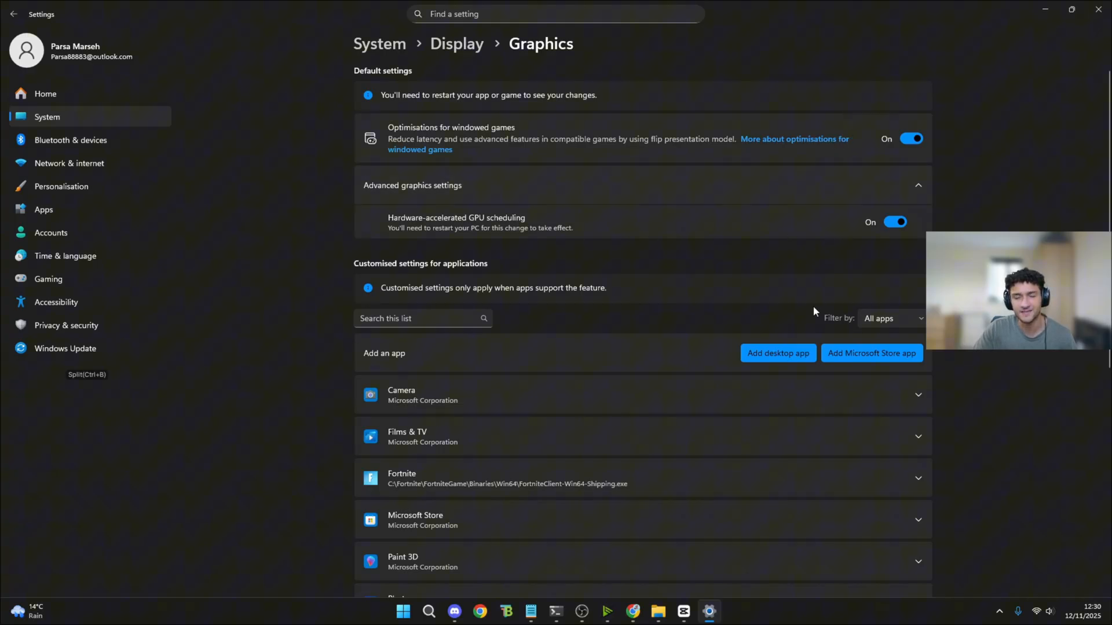